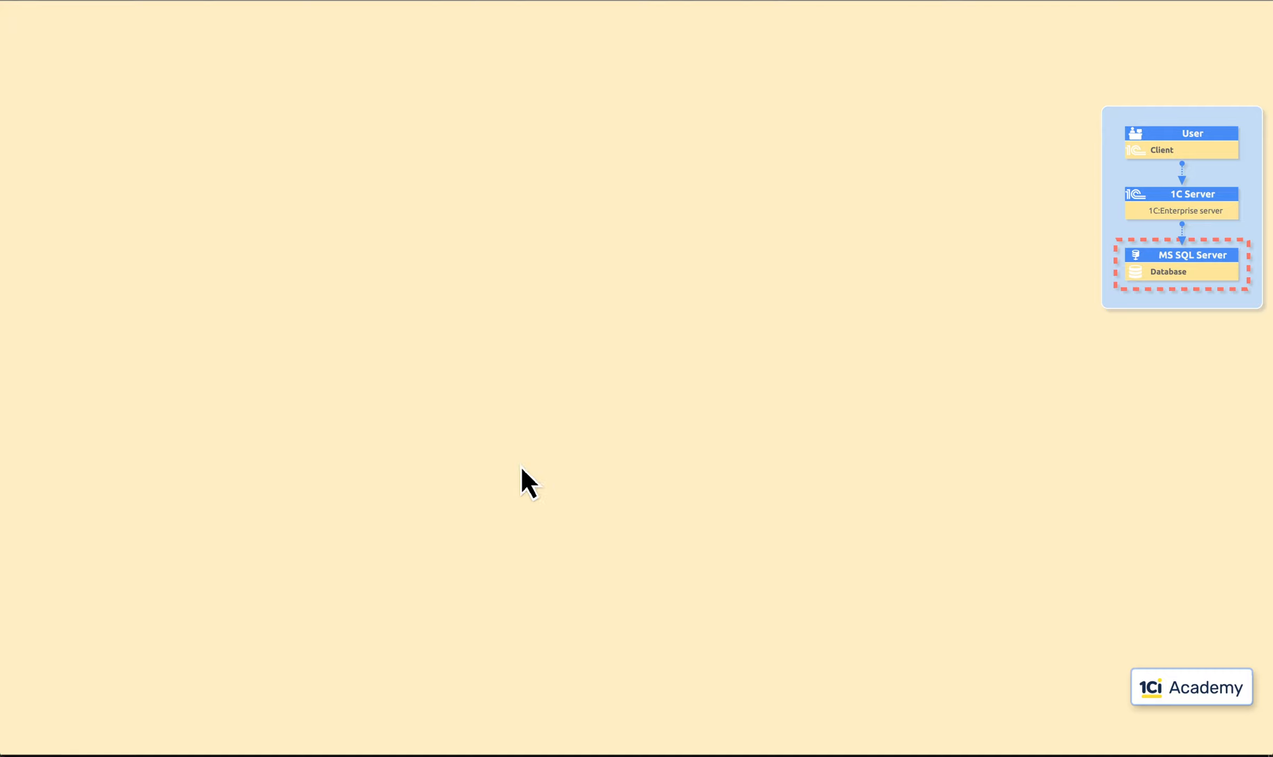
- Advance the diagram to the 1C Server tier and select 1C:Enterprise 8 (8.3.14.1694) in Apps & features
left_click(64, 737)
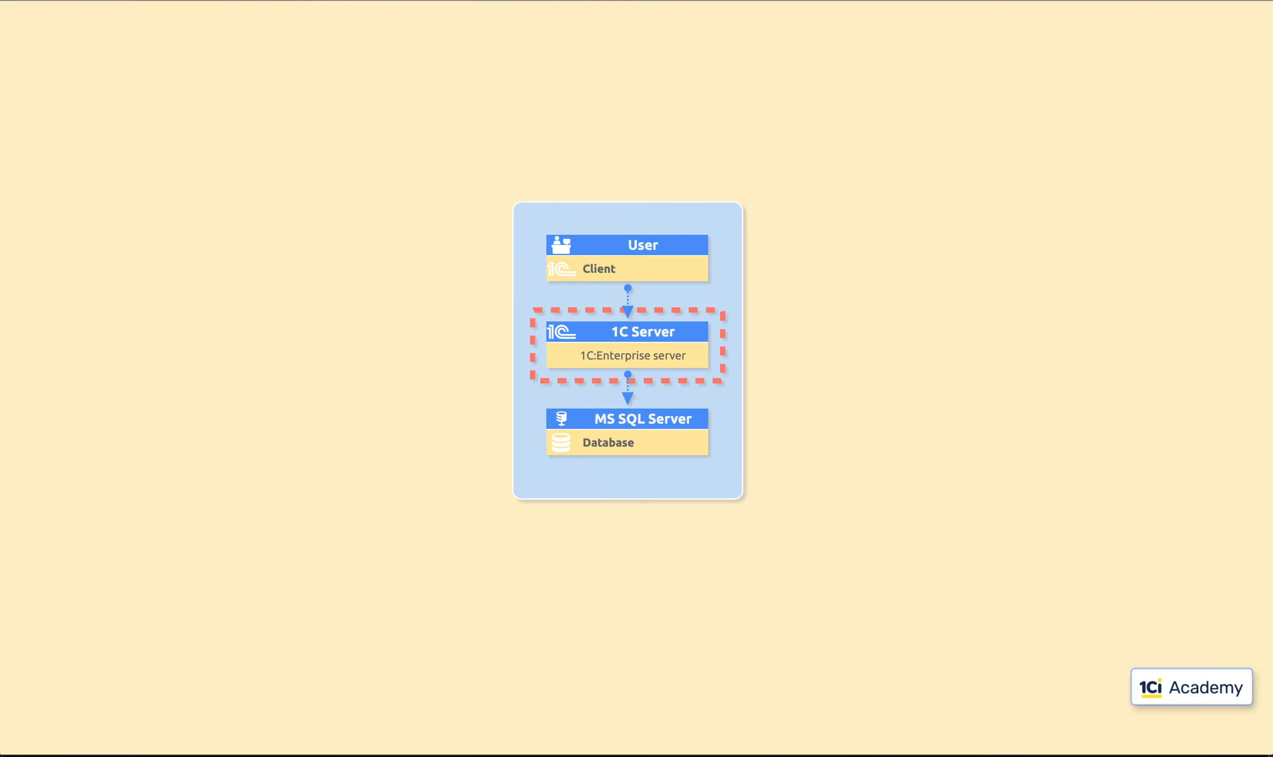
left_click(45, 736)
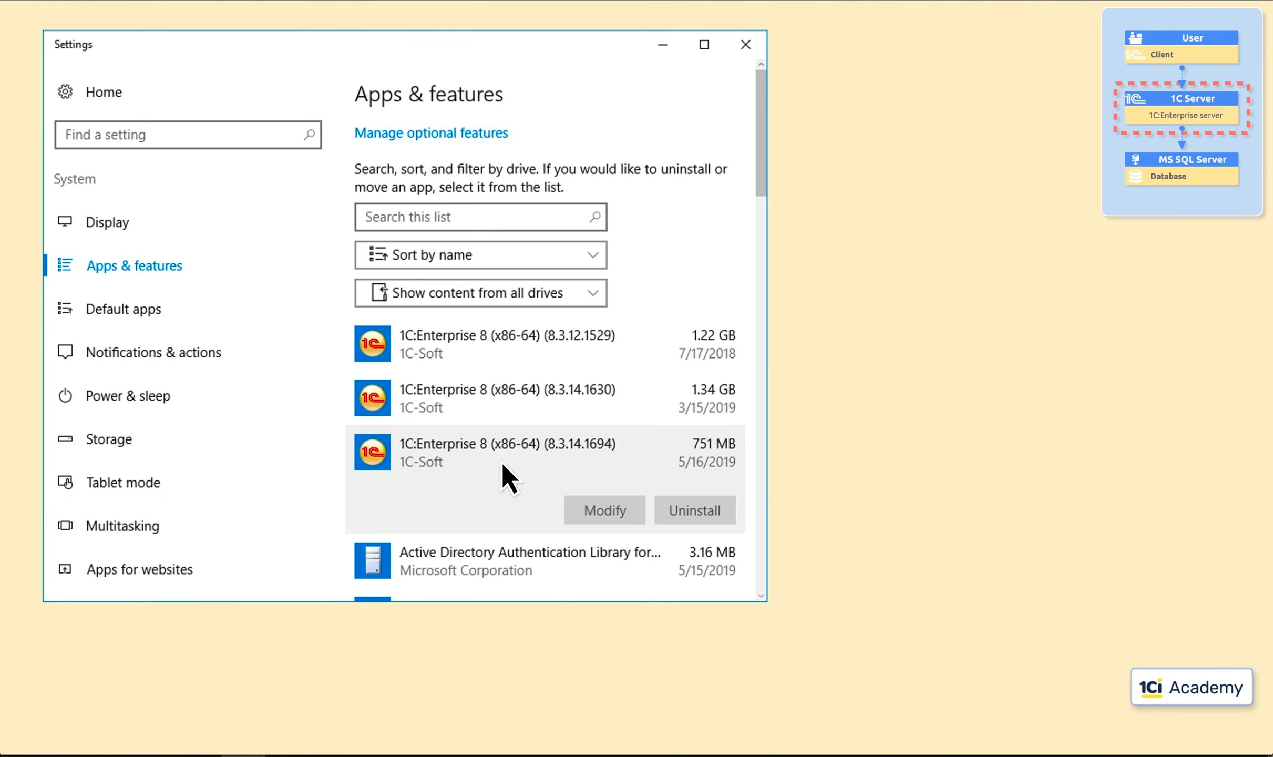
- Modify 1C:Enterprise 8.3.14.1694 to include the server and server administration features, keeping the default language
left_click(604, 509)
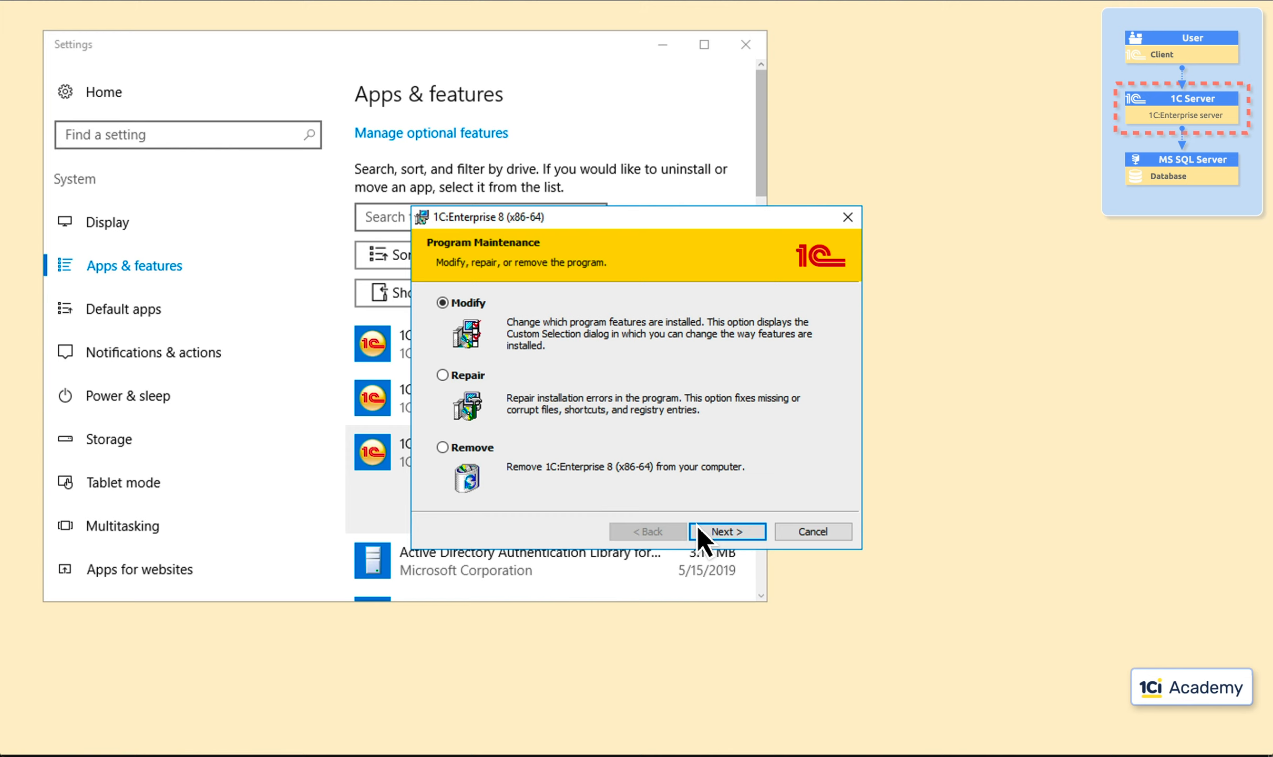
left_click(727, 532)
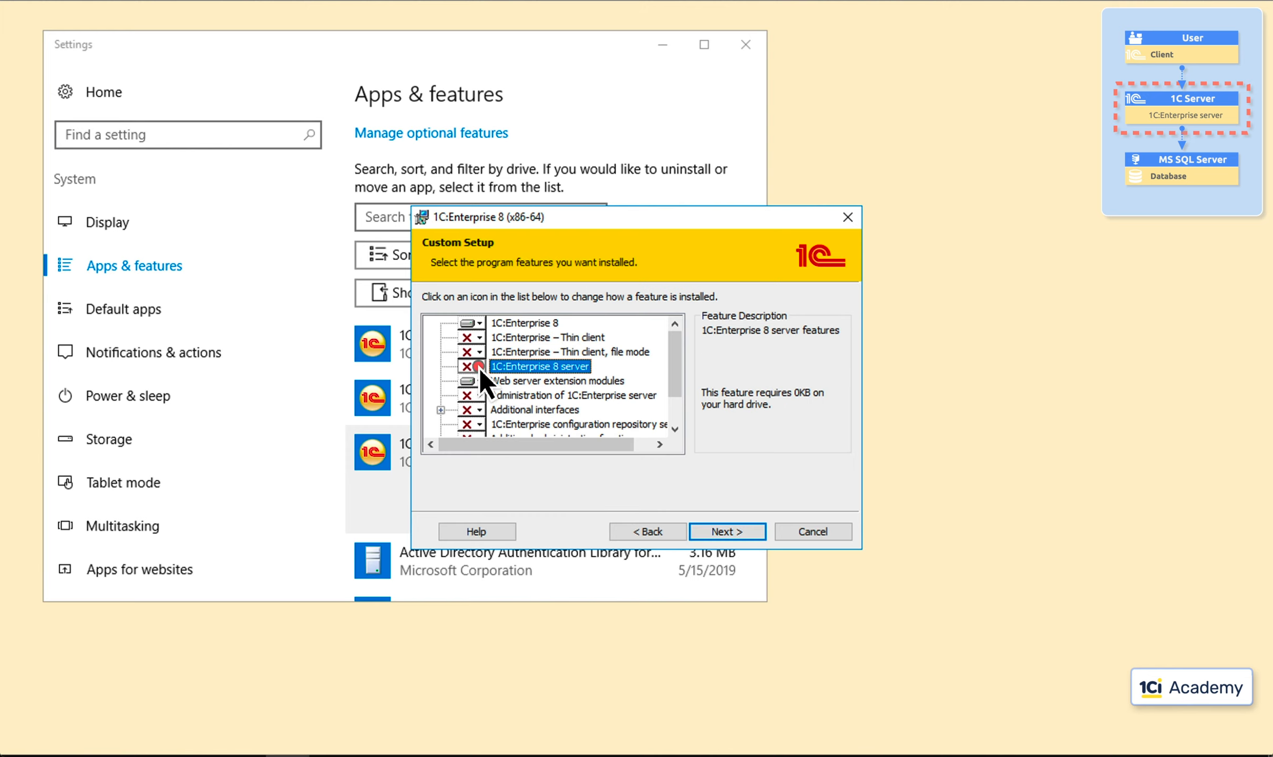
left_click(466, 367)
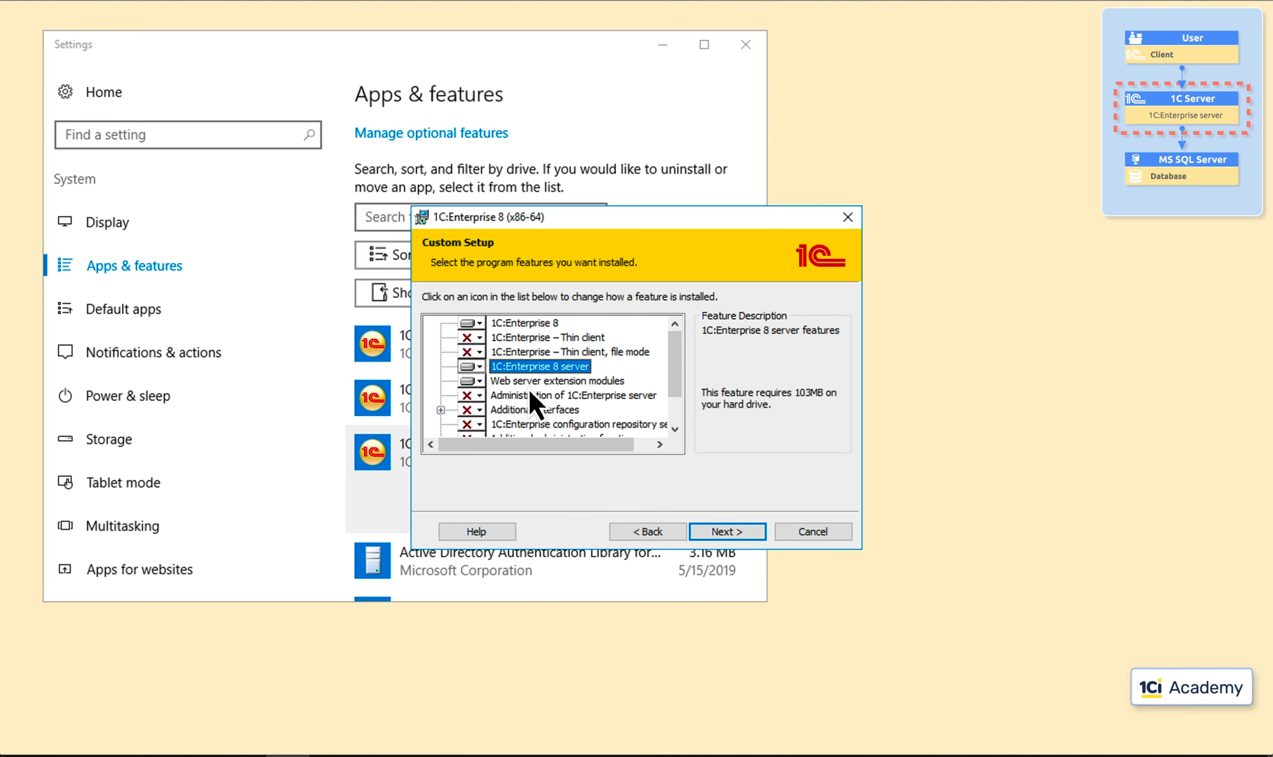
left_click(481, 395)
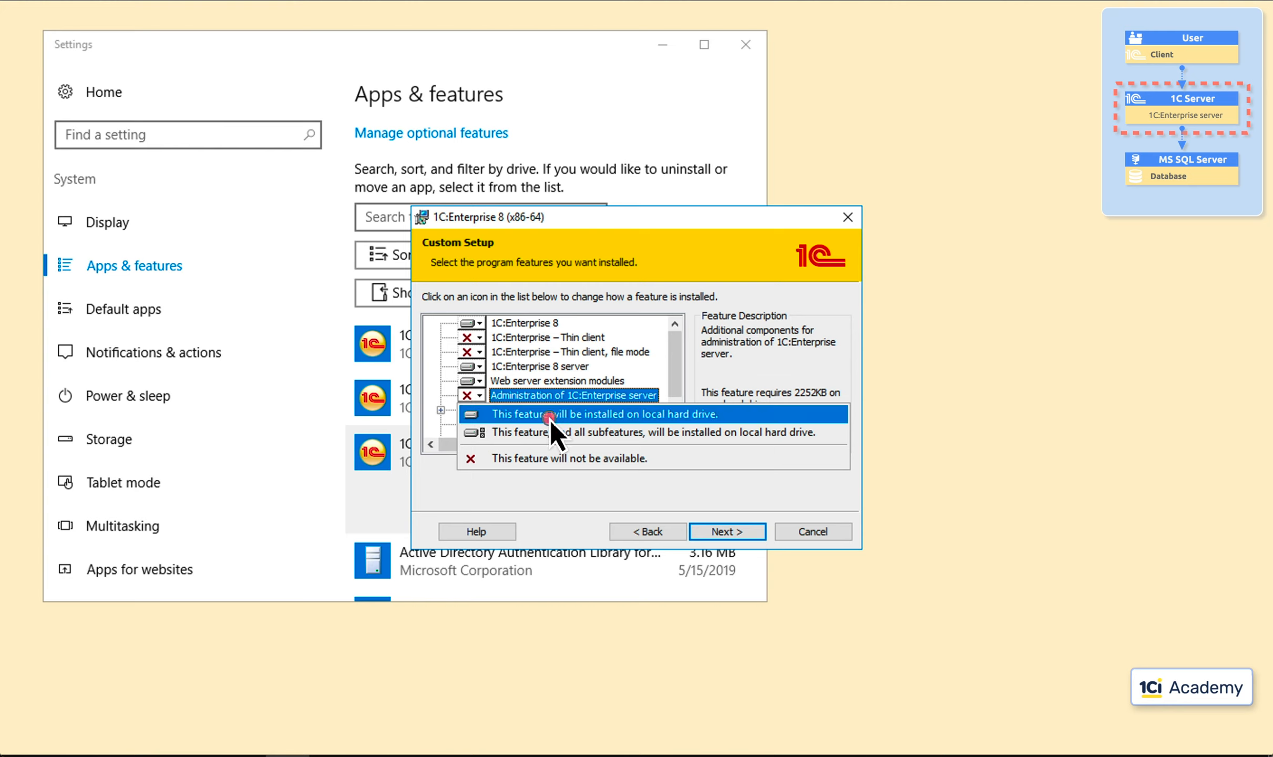
left_click(727, 532)
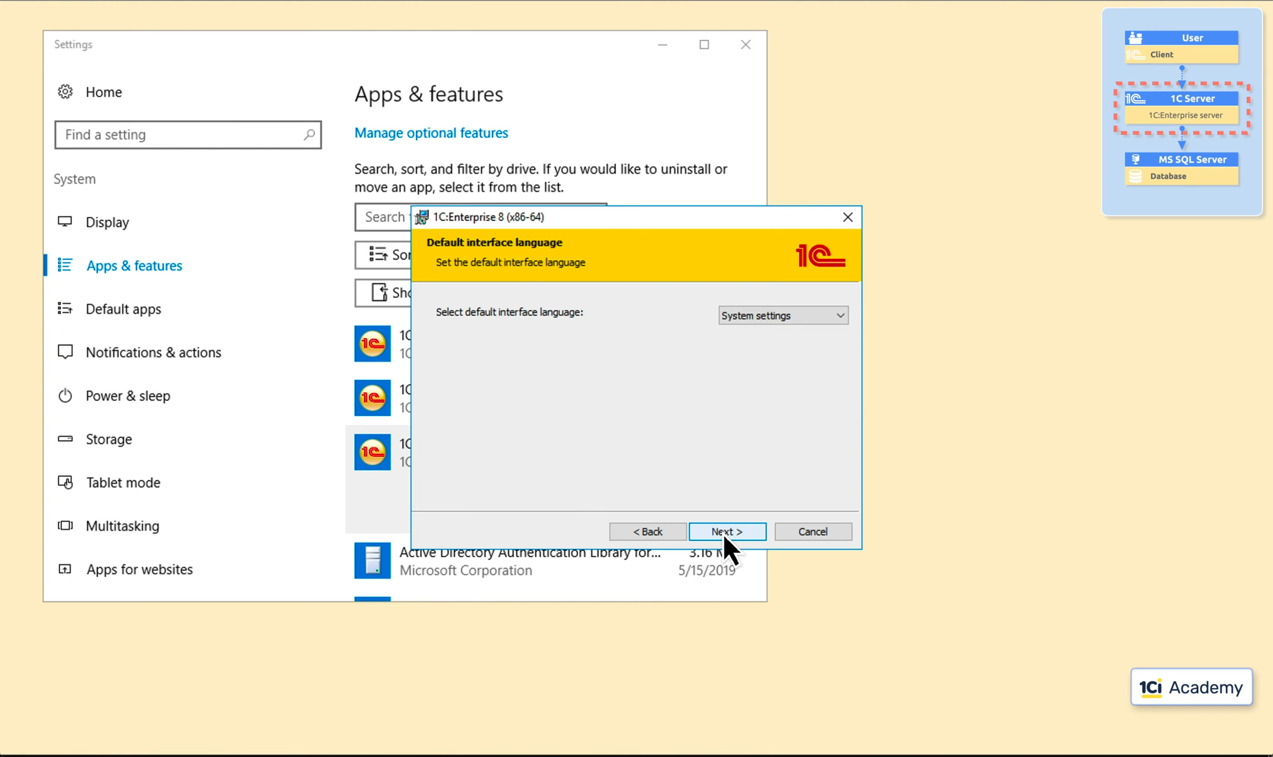
left_click(727, 532)
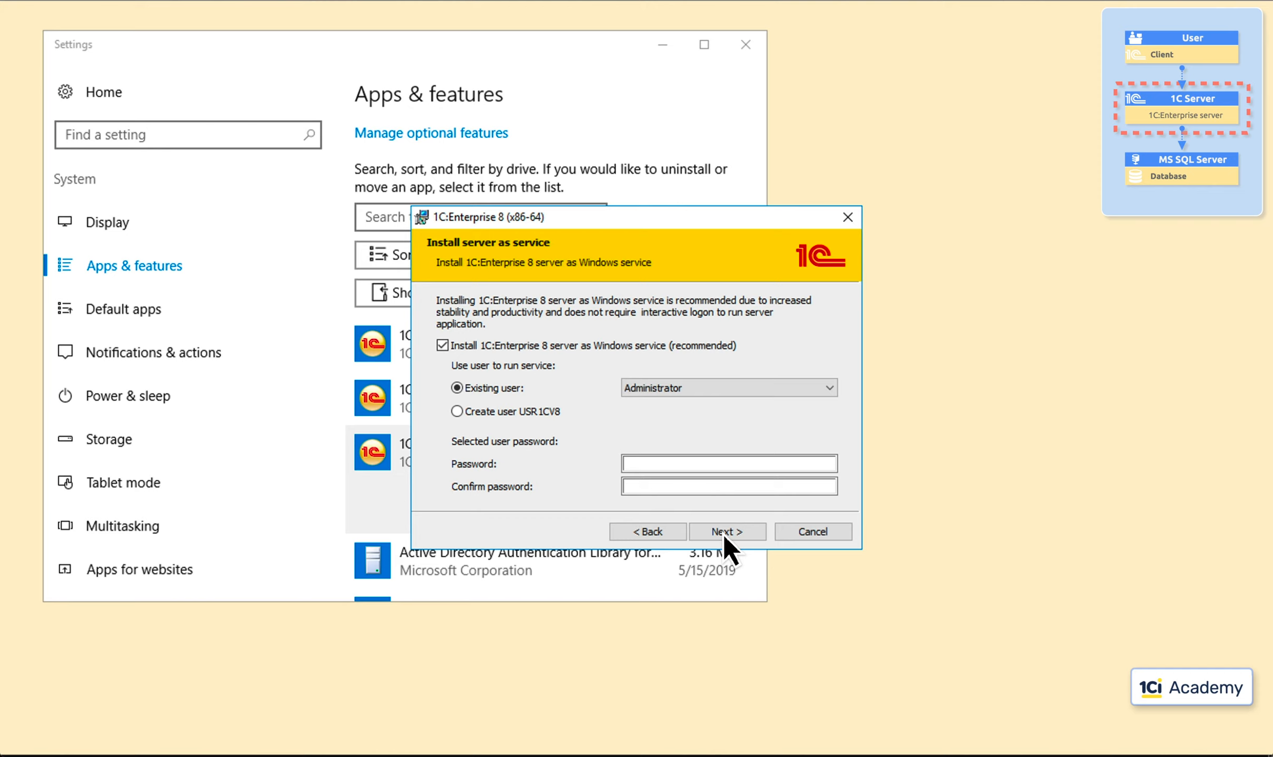
- Run the server service under new user USR1CV8, install the features and leave Settings
left_click(457, 411)
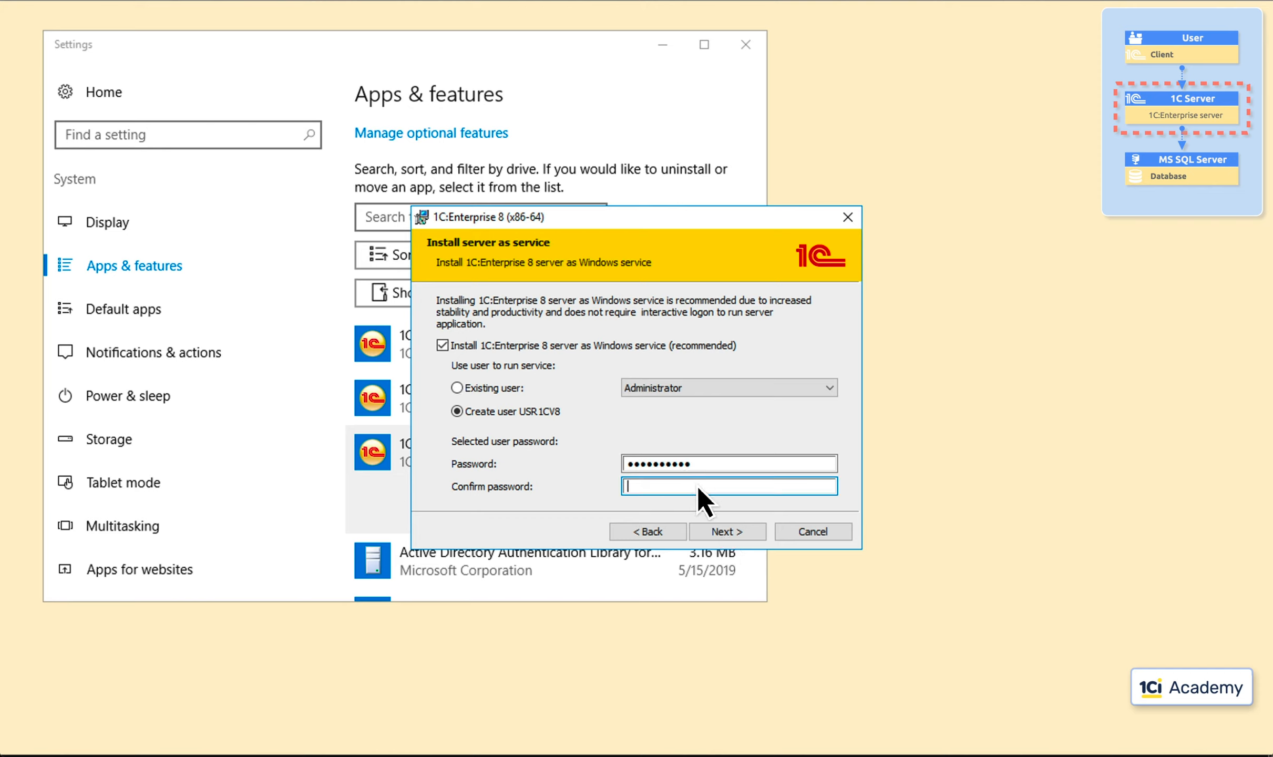
left_click(727, 531)
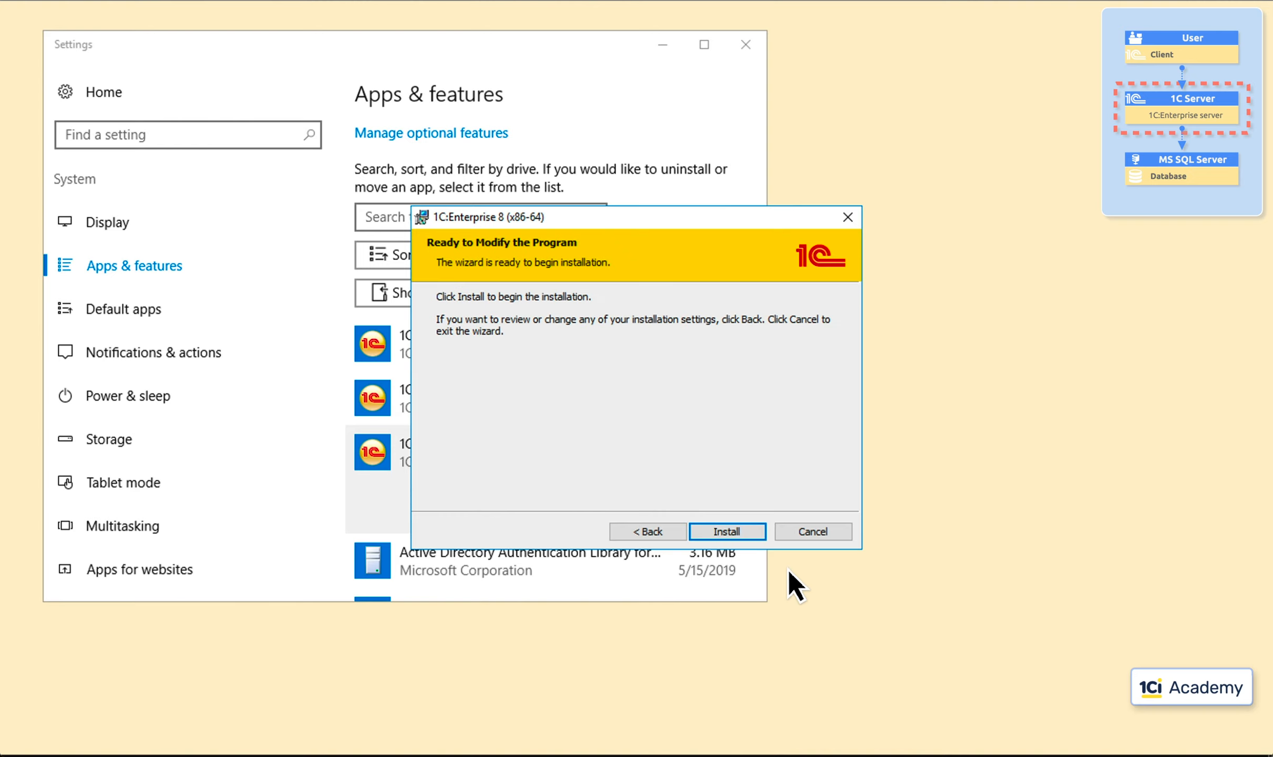
left_click(728, 532)
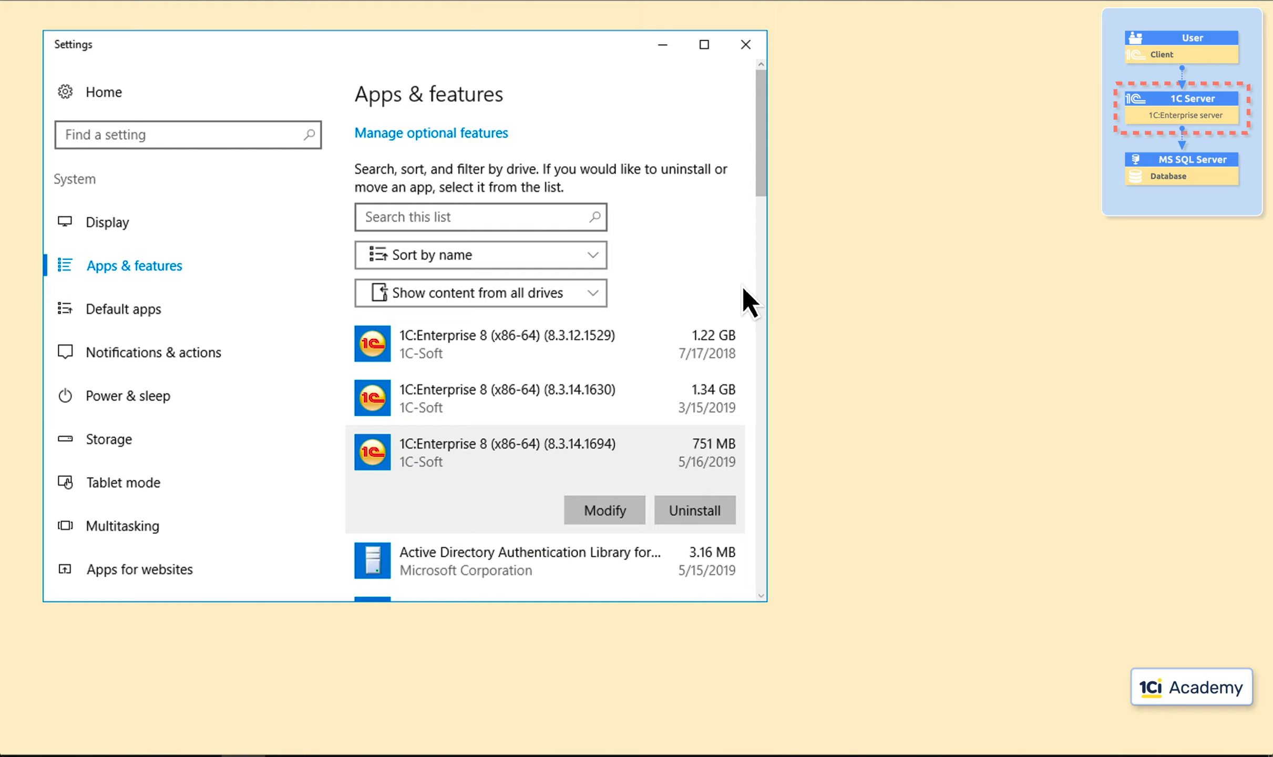
left_click(746, 44)
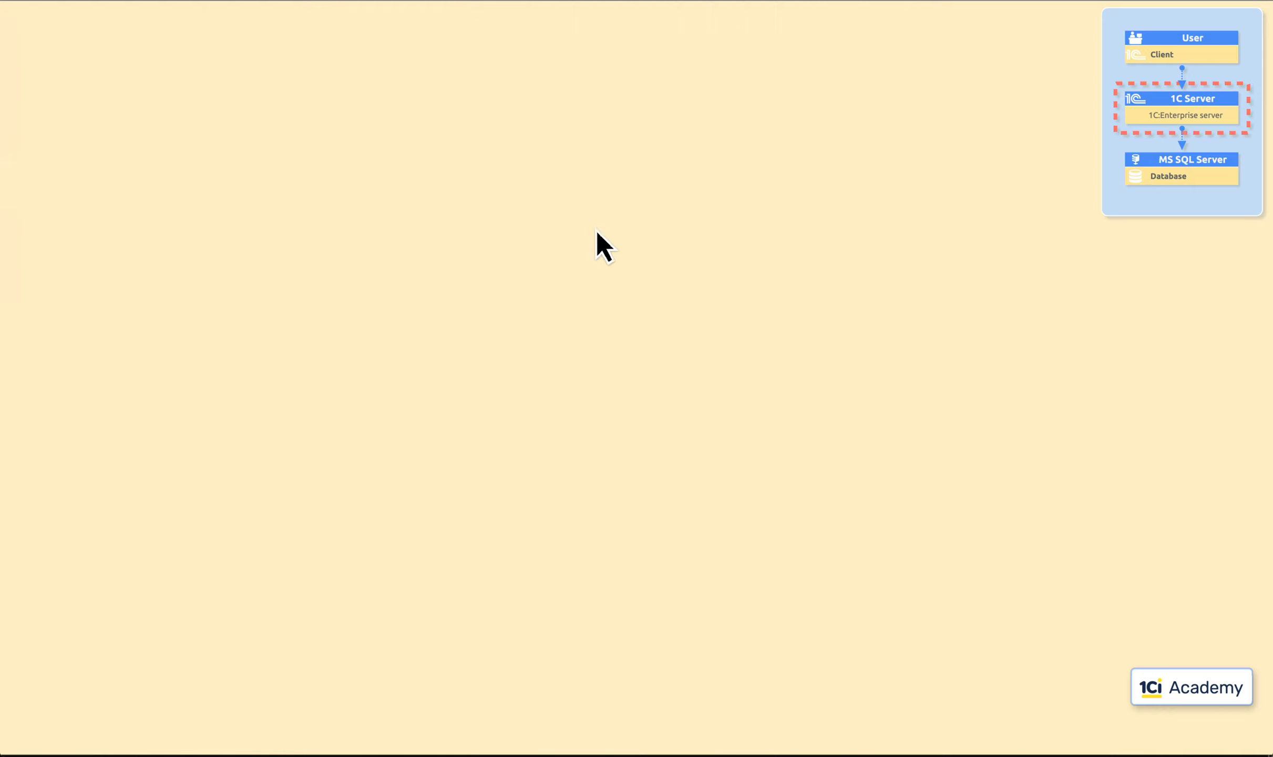
- Verify in Computer Management's Services list that 1C:Enterprise 8.3 Server Agent is running, then close the console
left_click(65, 737)
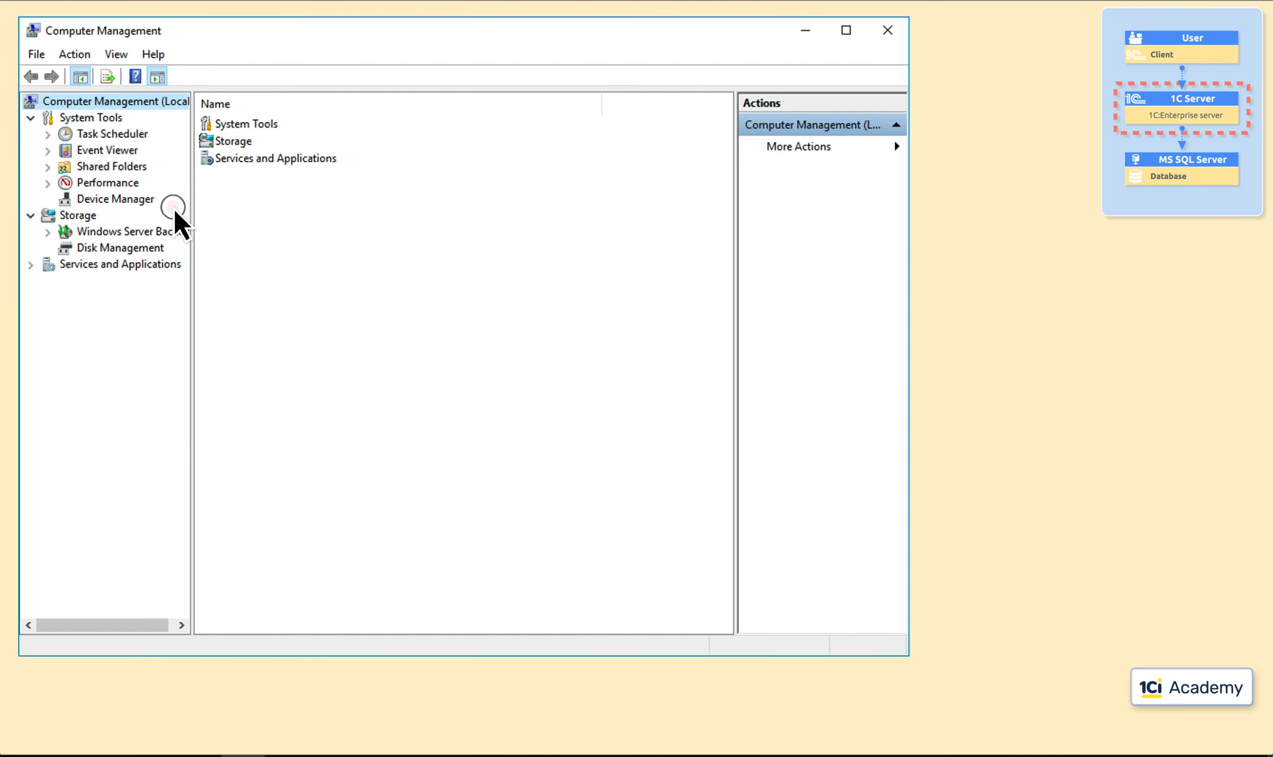
left_click(30, 264)
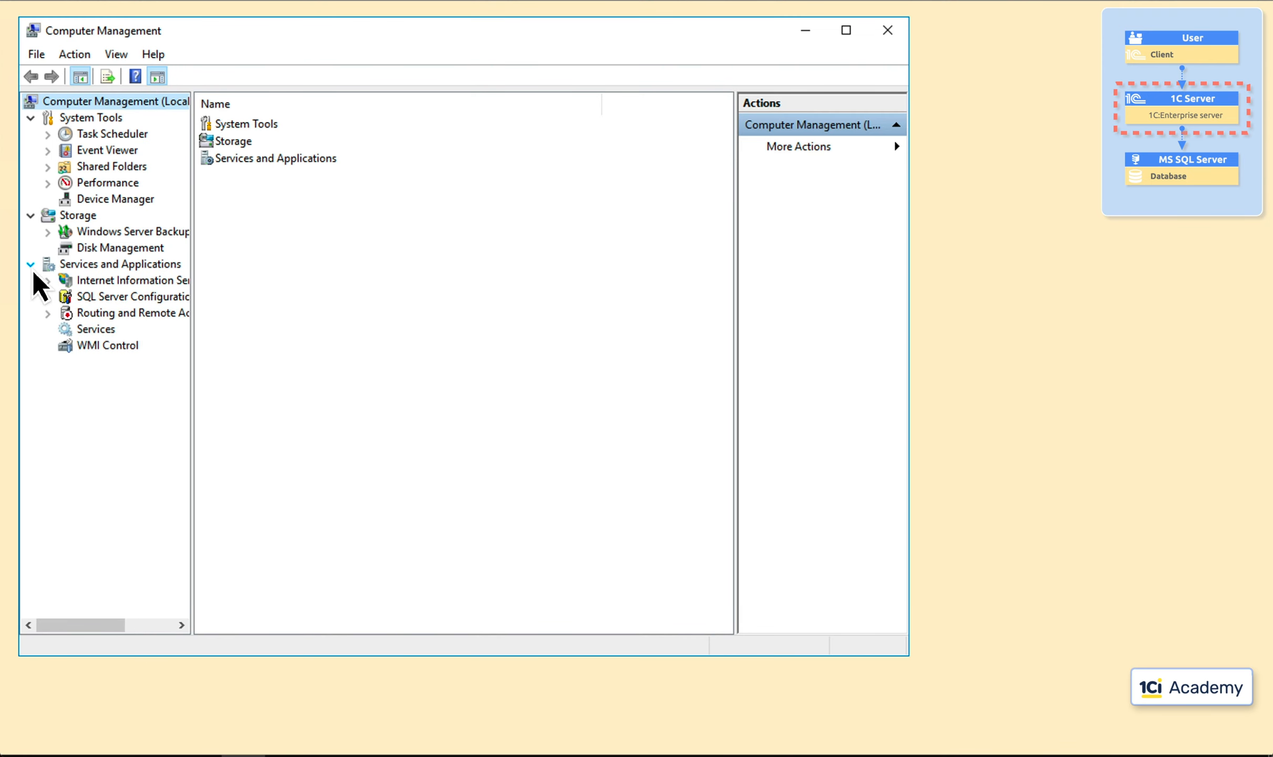
left_click(95, 329)
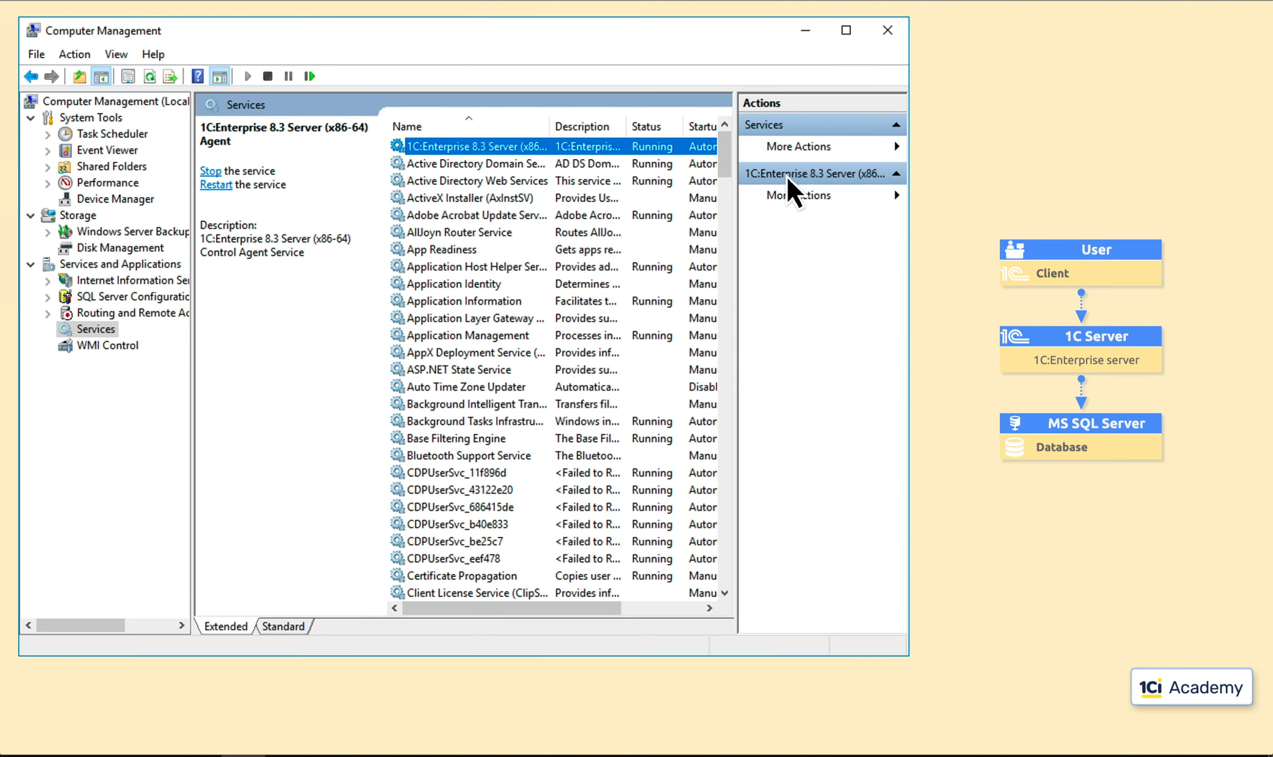
left_click(887, 30)
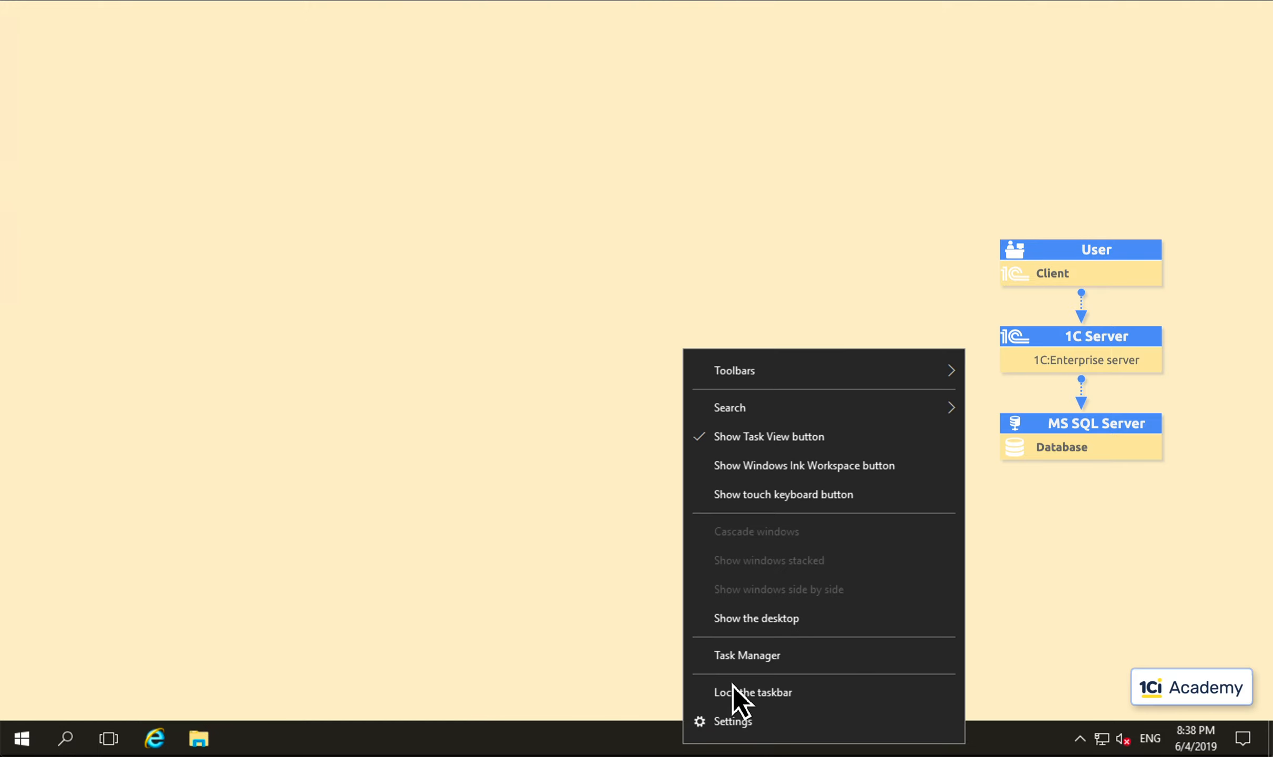
- Review ragent, rmngr and rphost running under USR1CV8 in Task Manager, then close it
left_click(746, 654)
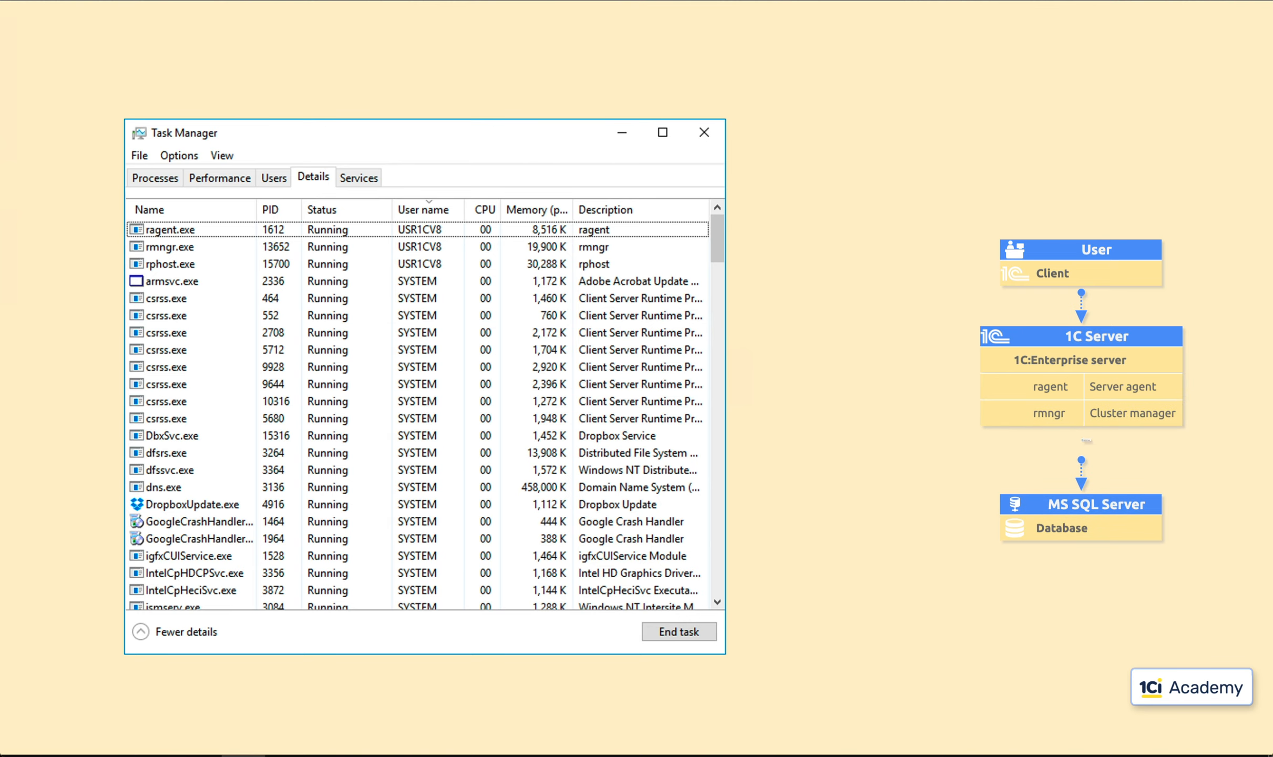
left_click(703, 132)
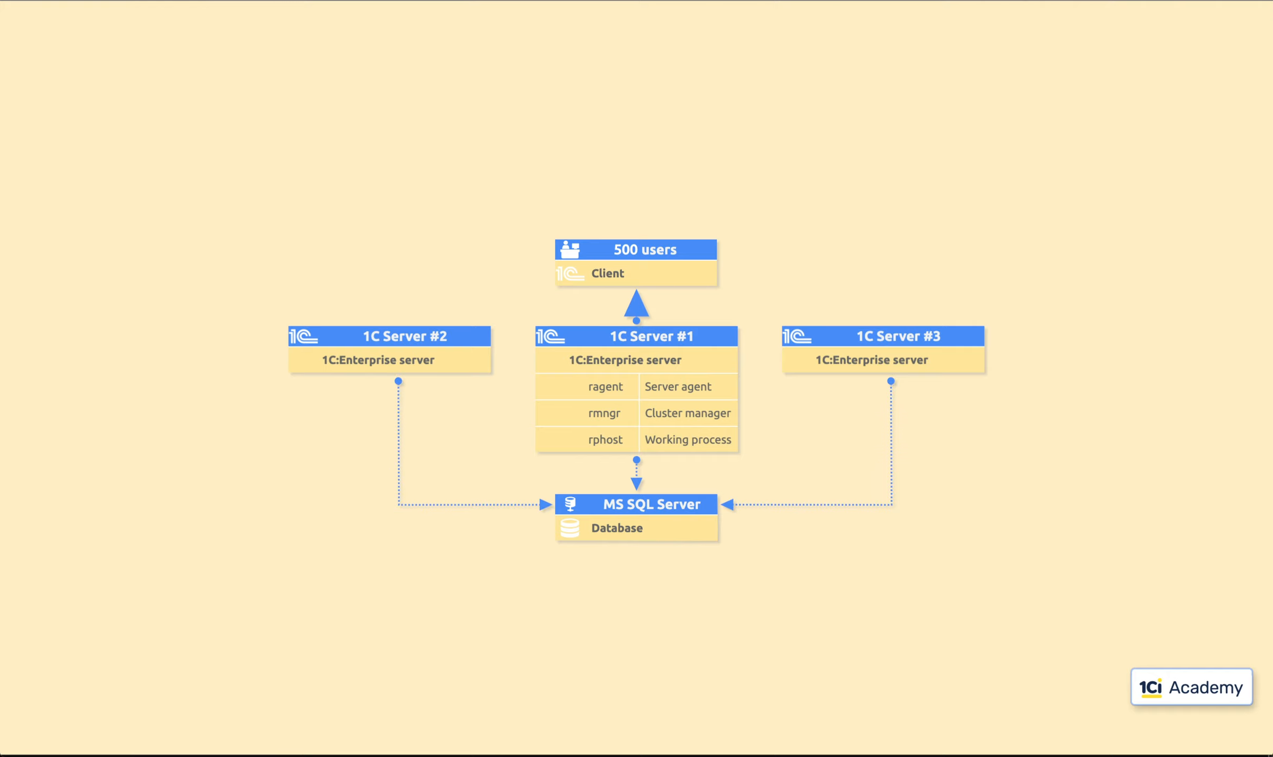
- Label each server's client group '1/3 of all users' in the diagram
type("1/3 of all users")
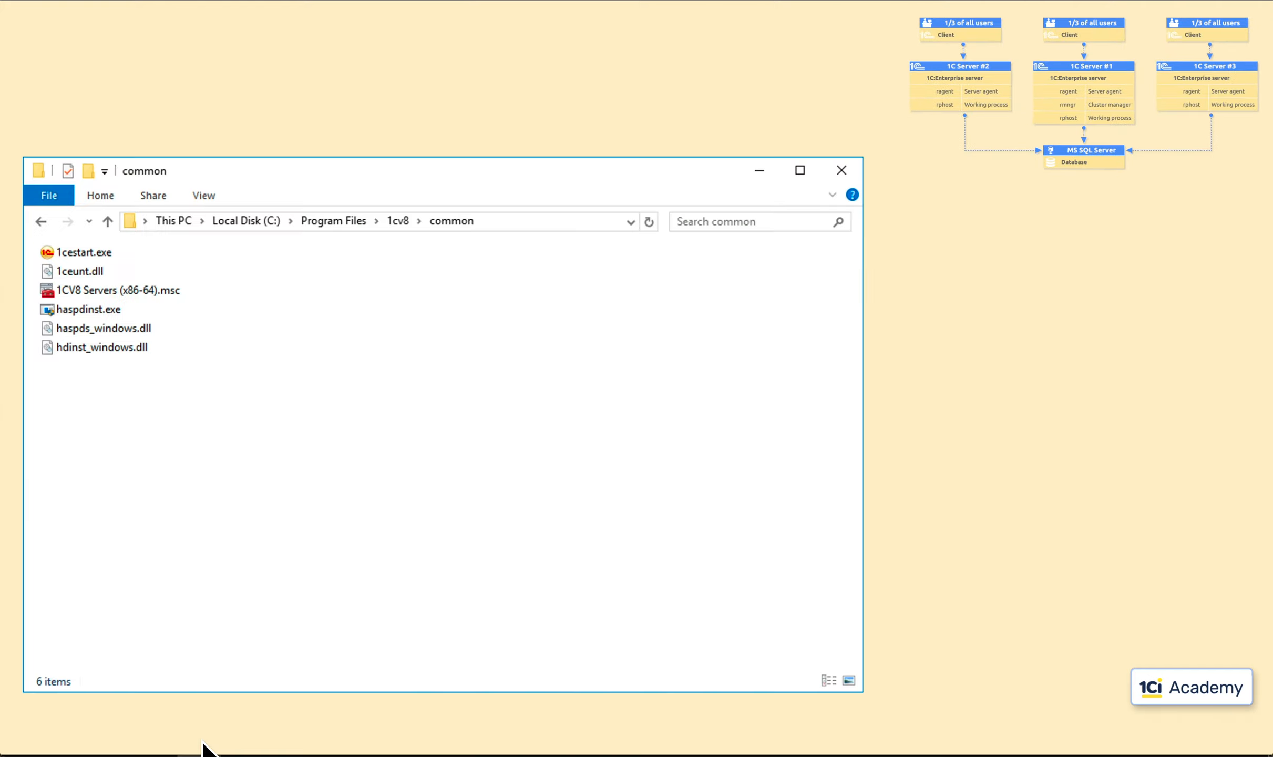
- Launch the 1CV8 Servers console, expand to the local cluster and show its properties
double_click(117, 291)
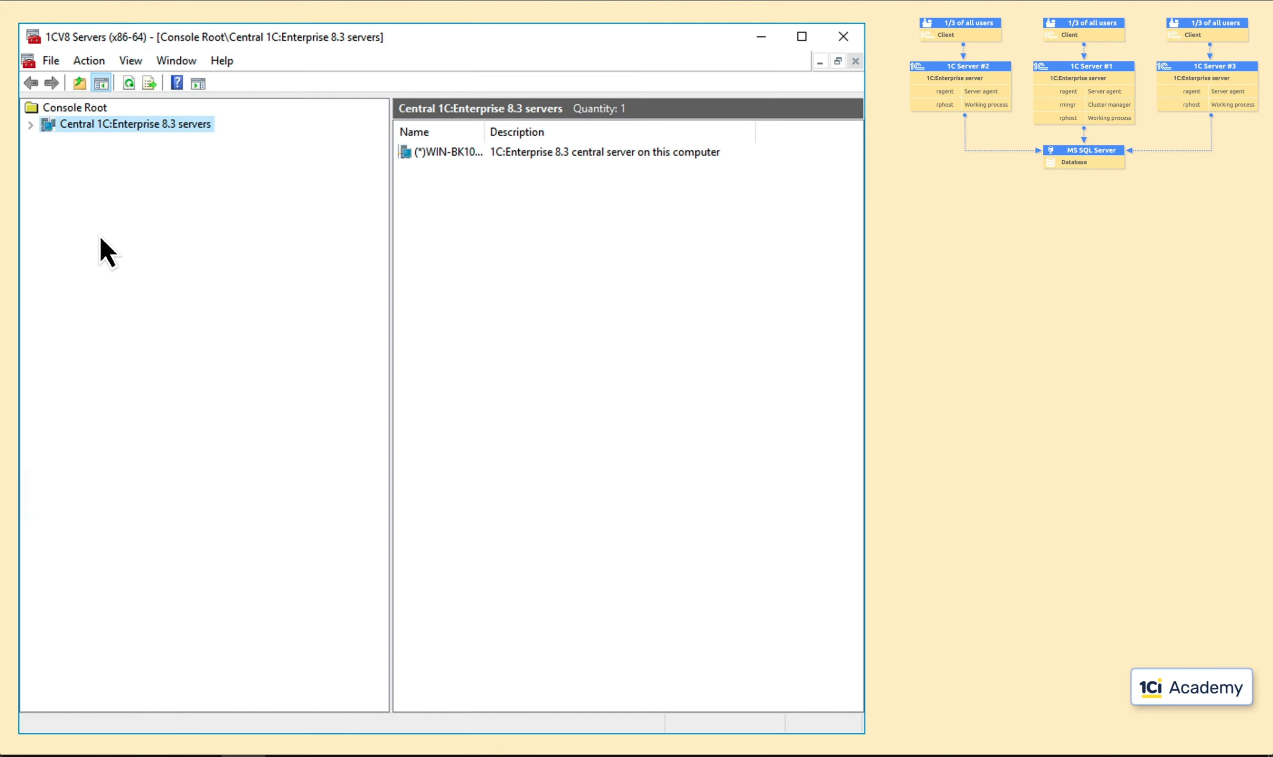
left_click(29, 125)
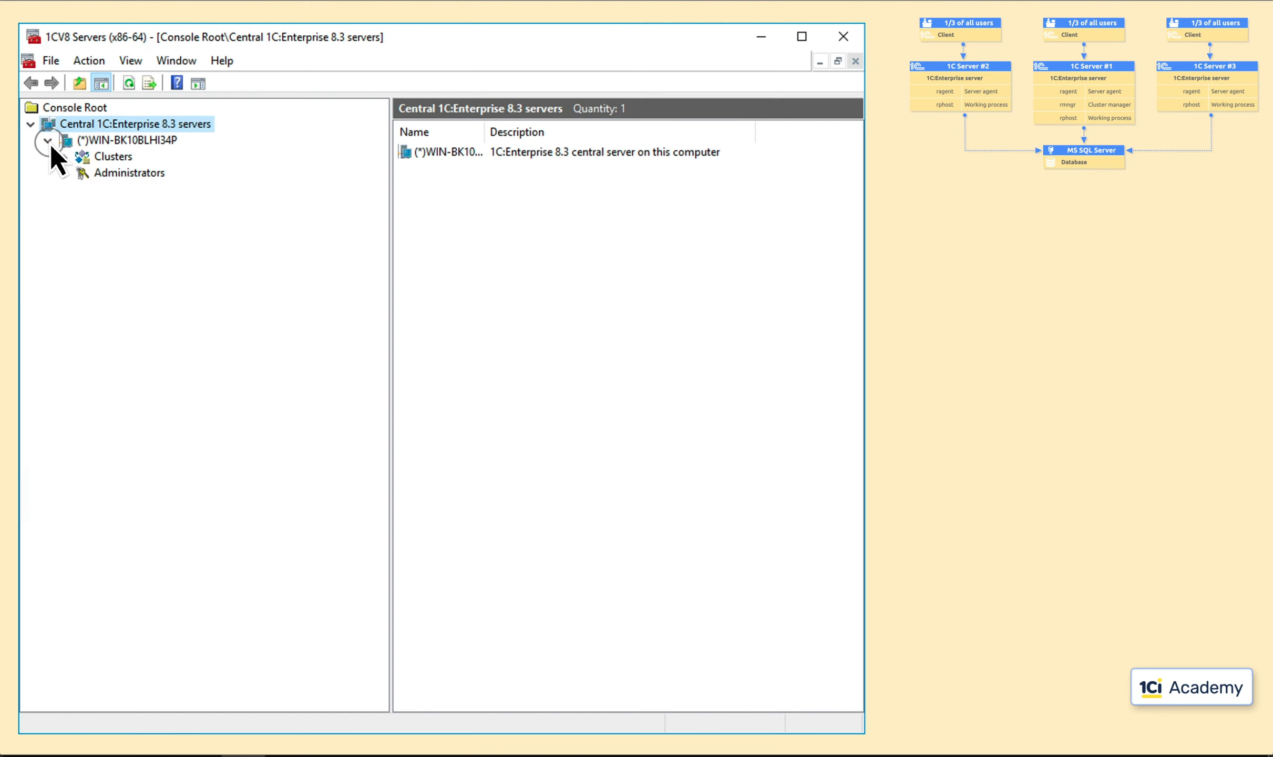
left_click(61, 157)
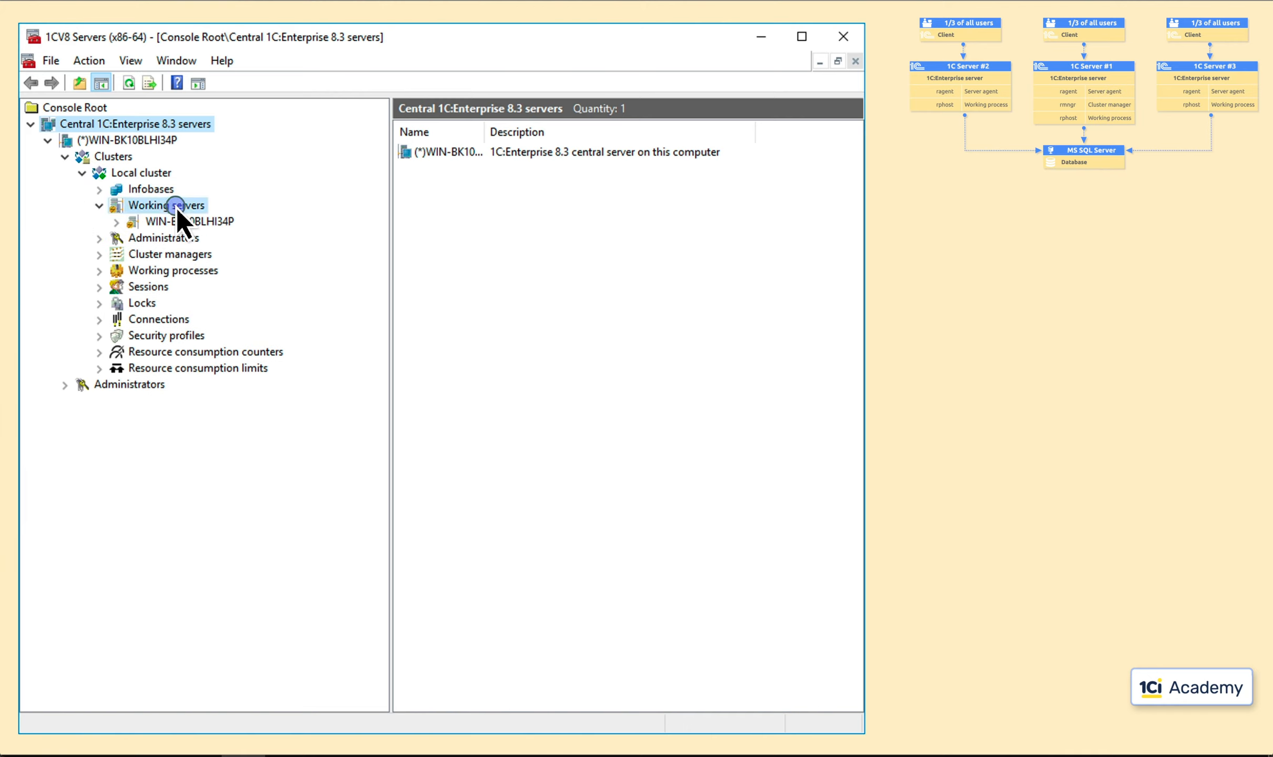
right_click(173, 205)
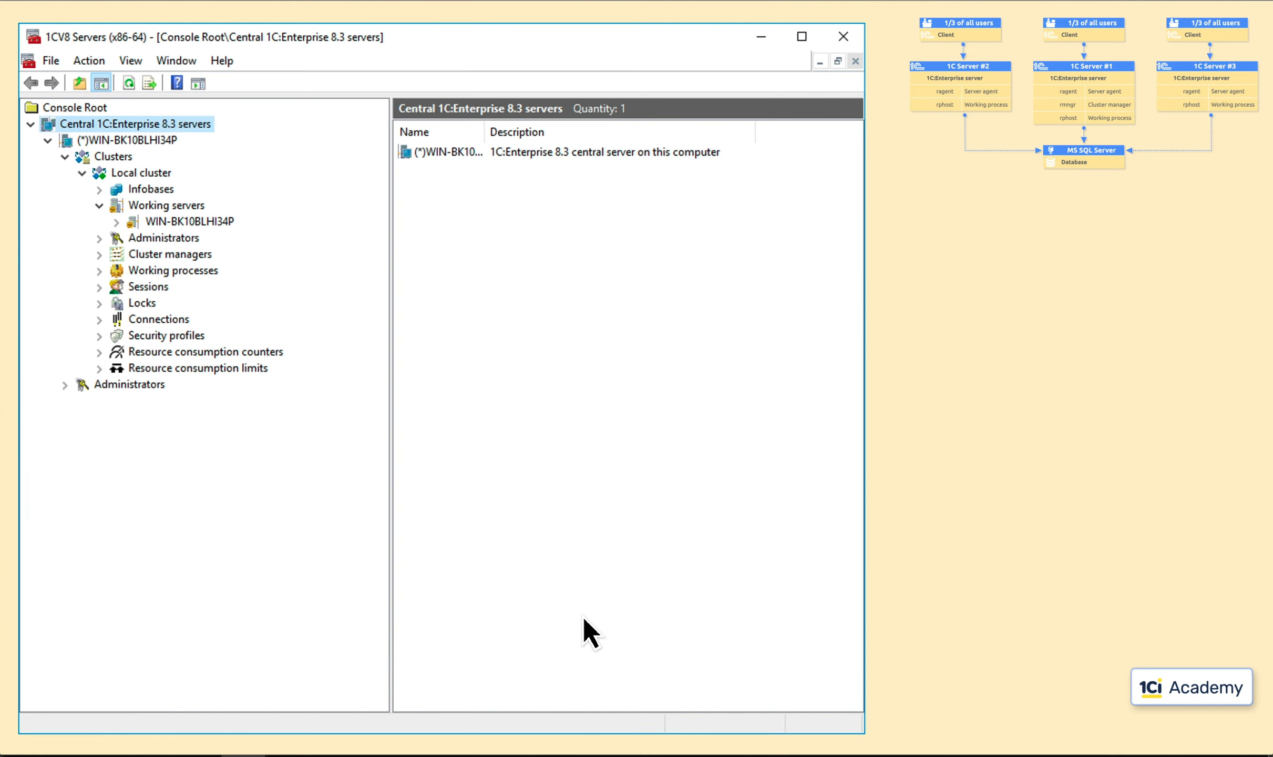
right_click(141, 172)
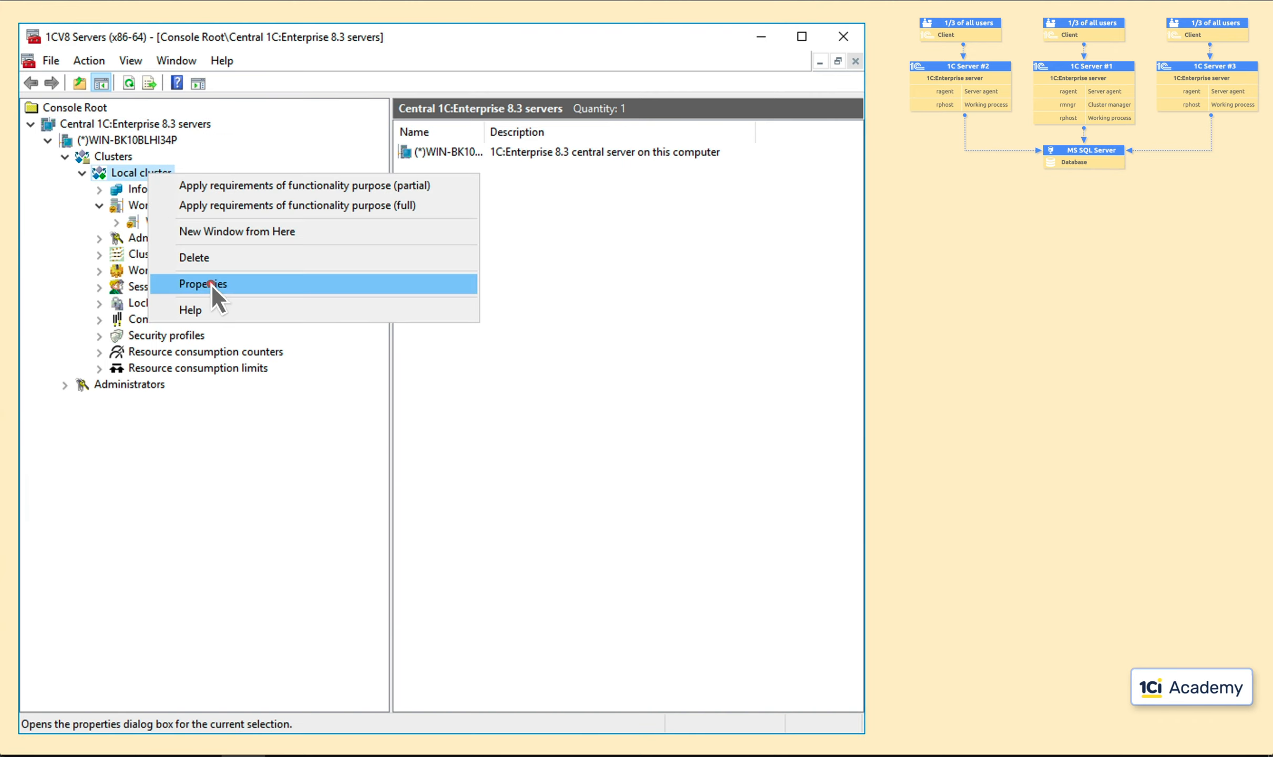
left_click(202, 283)
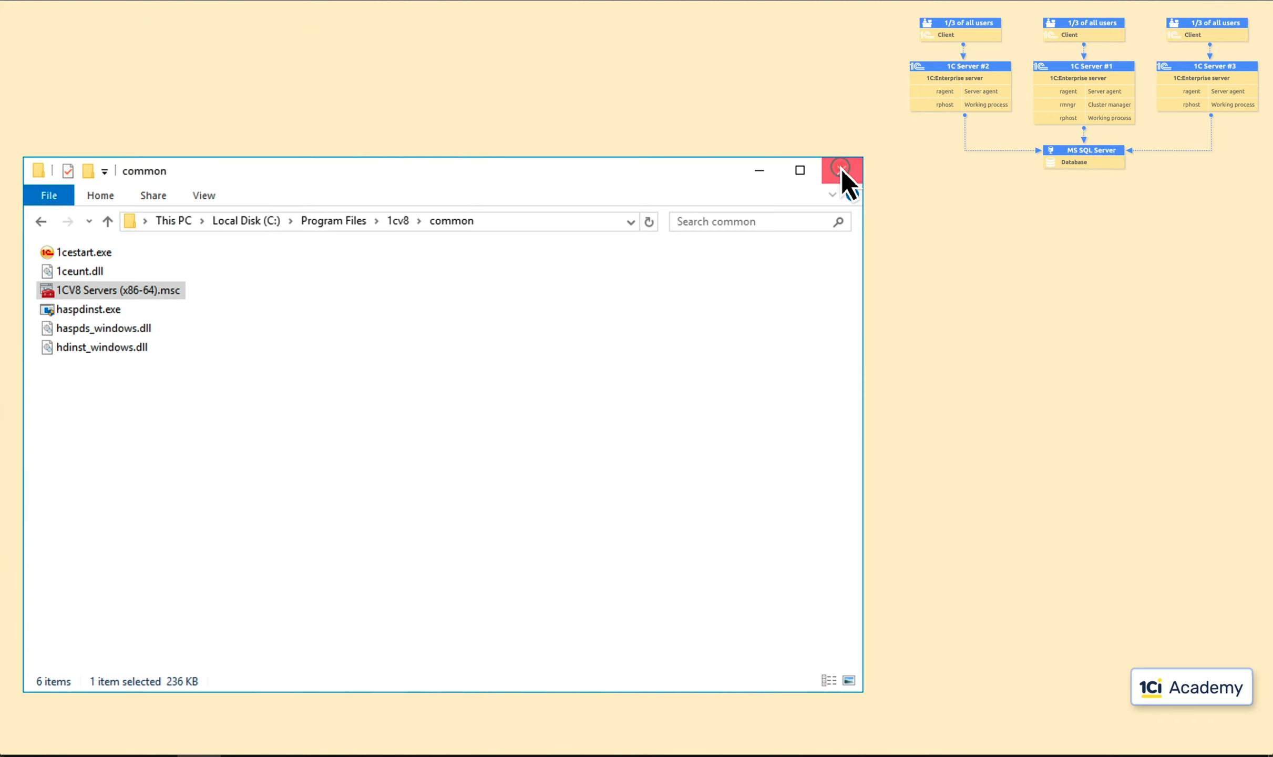
left_click(841, 171)
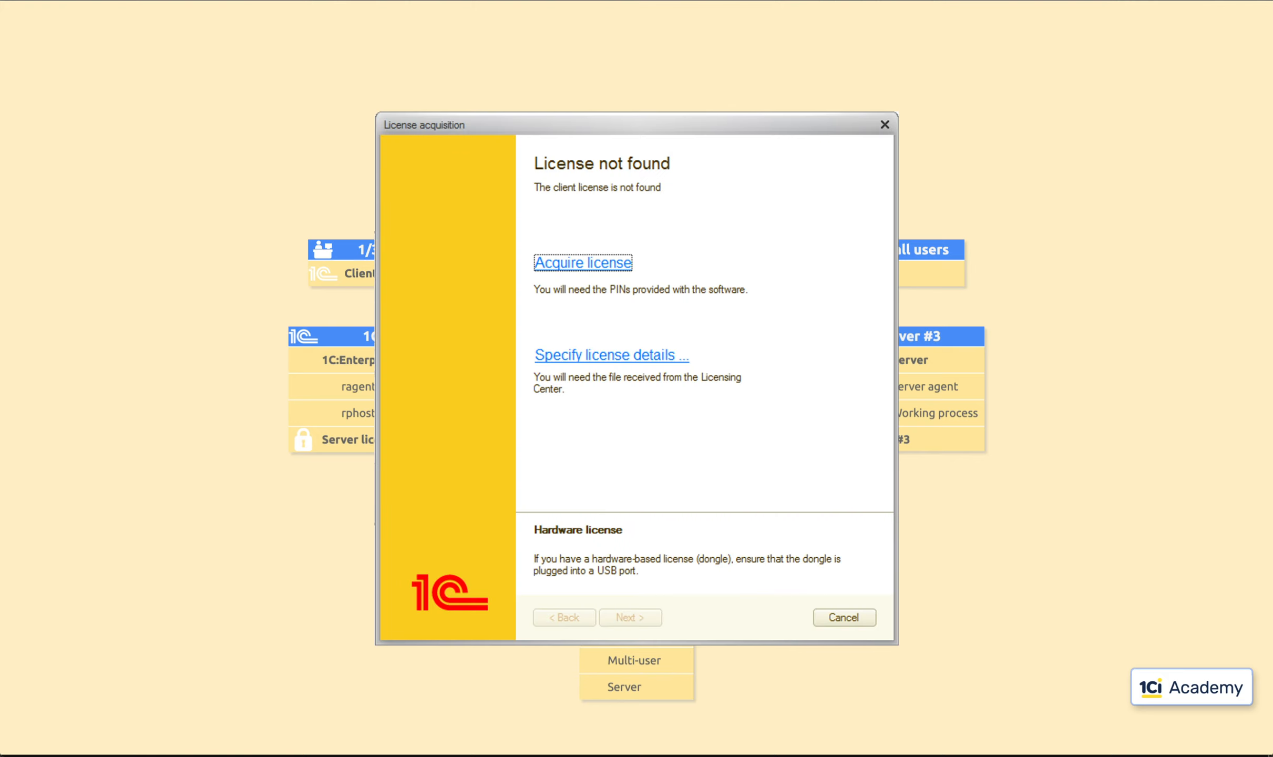
left_click(843, 617)
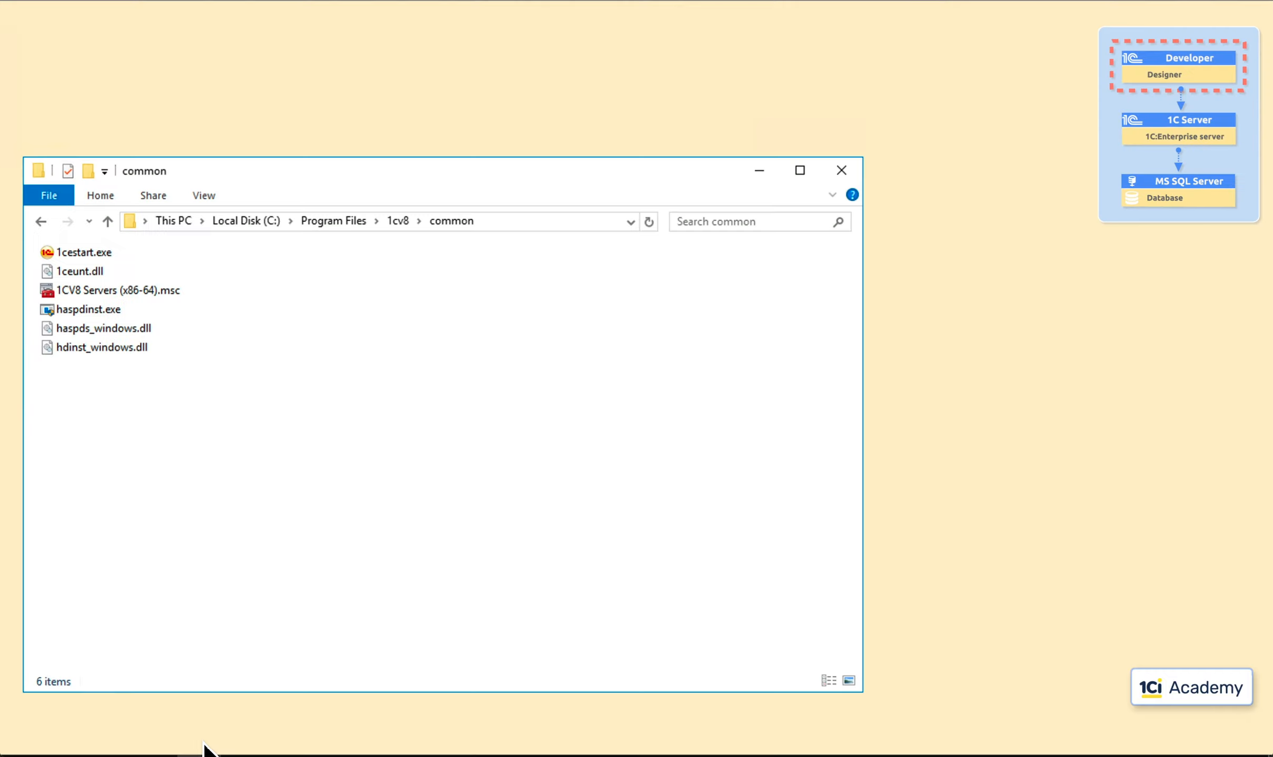
- Open PROD in Designer without a repository and check the list of active users
double_click(82, 252)
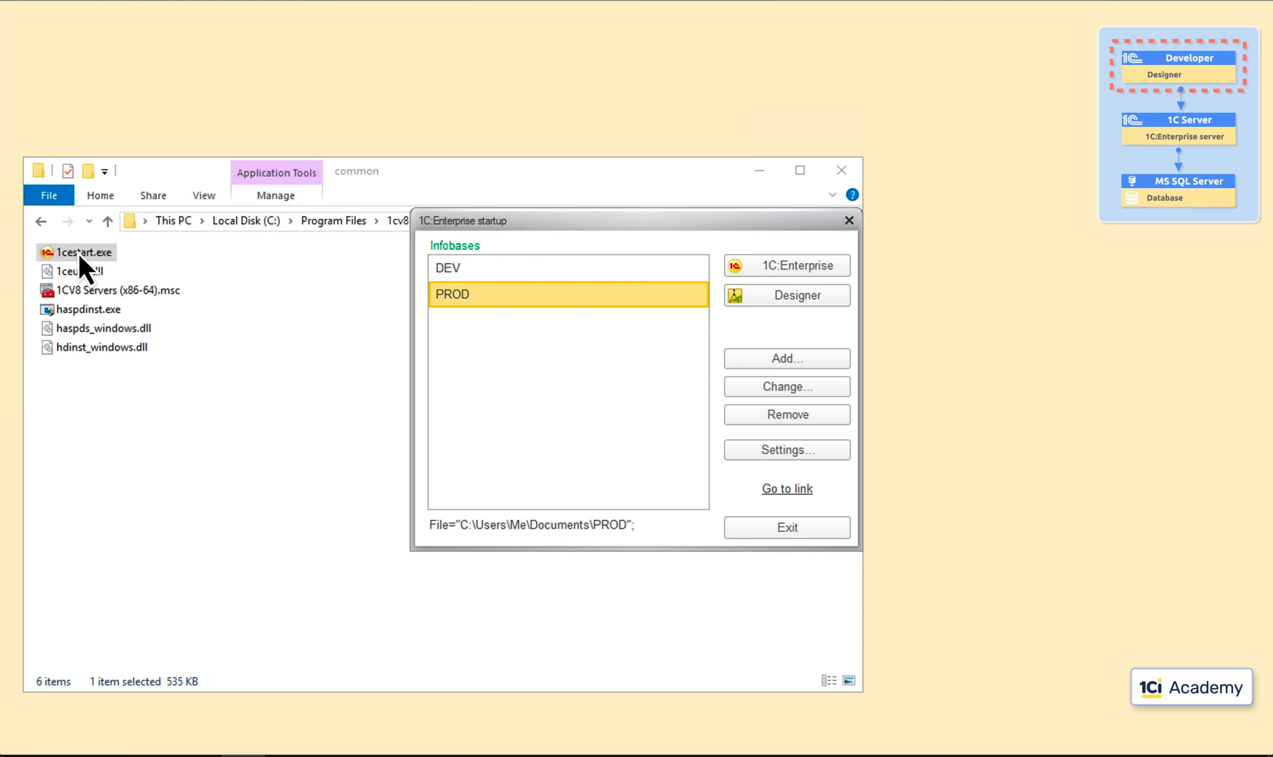
left_click(786, 295)
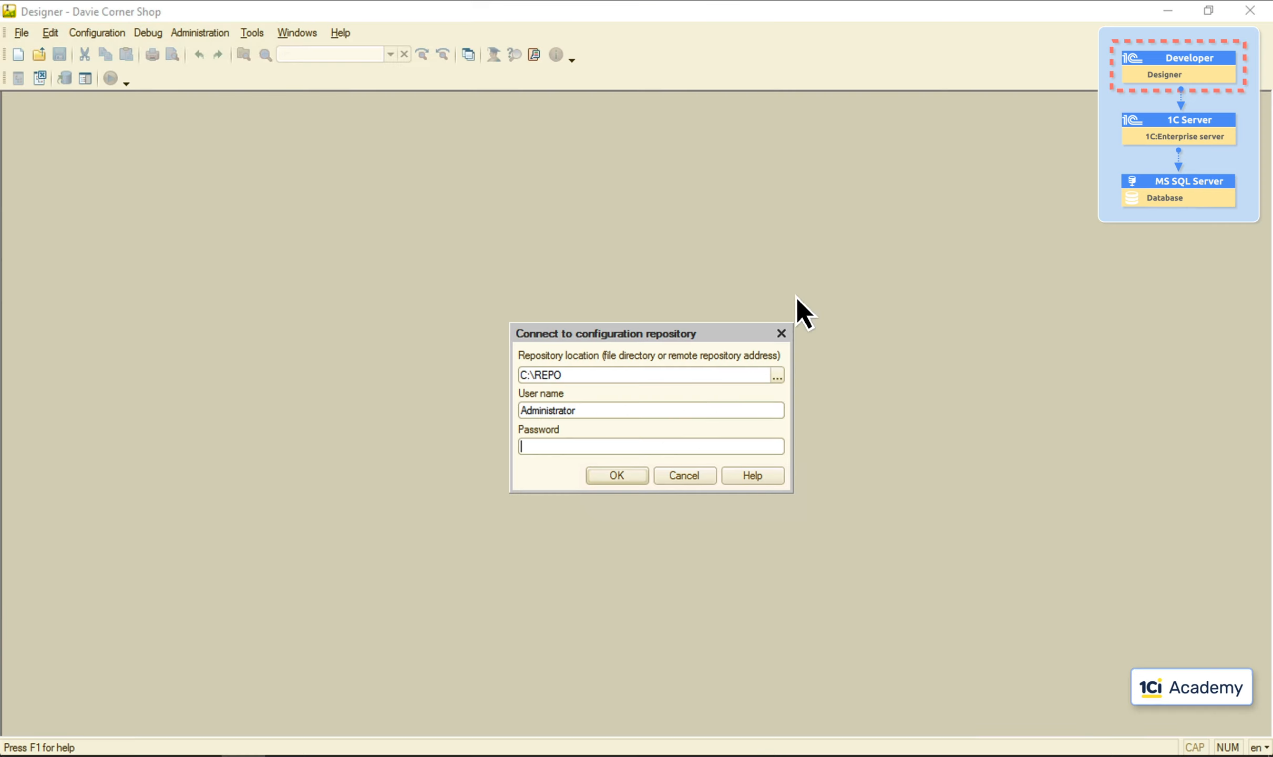
left_click(616, 475)
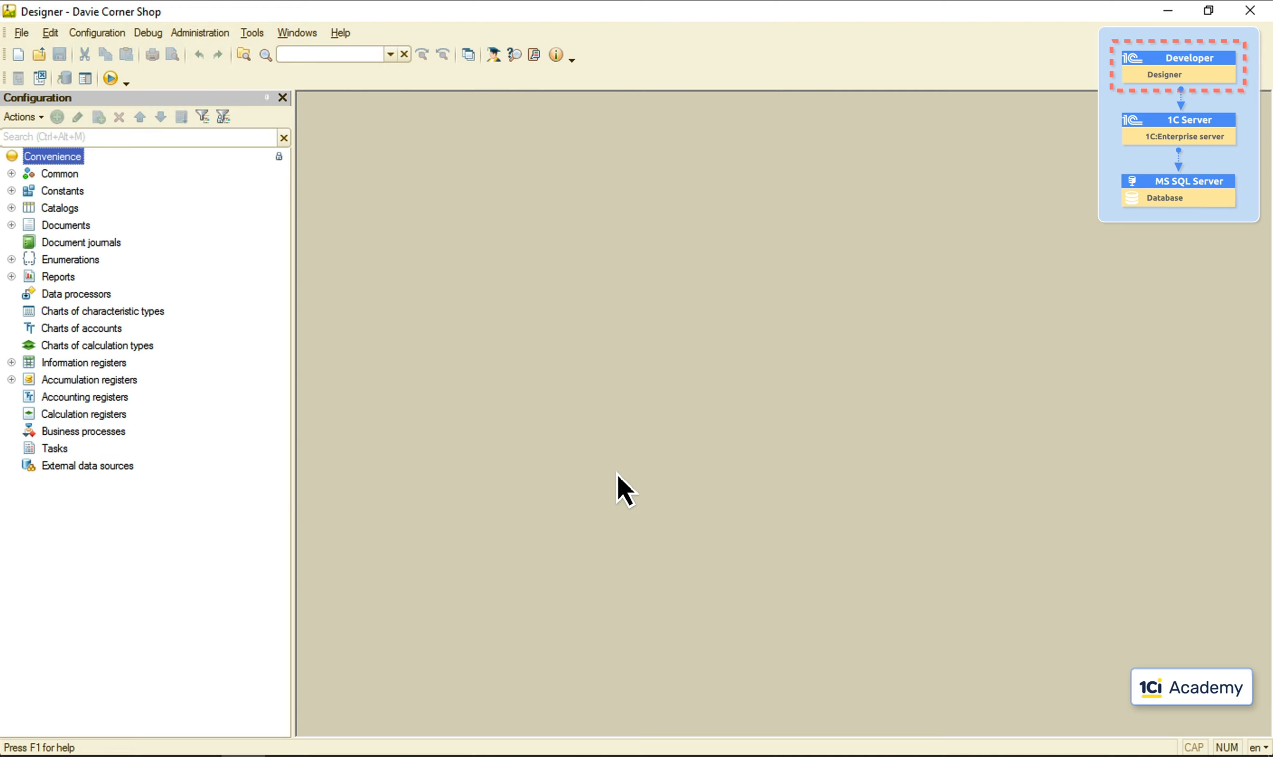
left_click(199, 33)
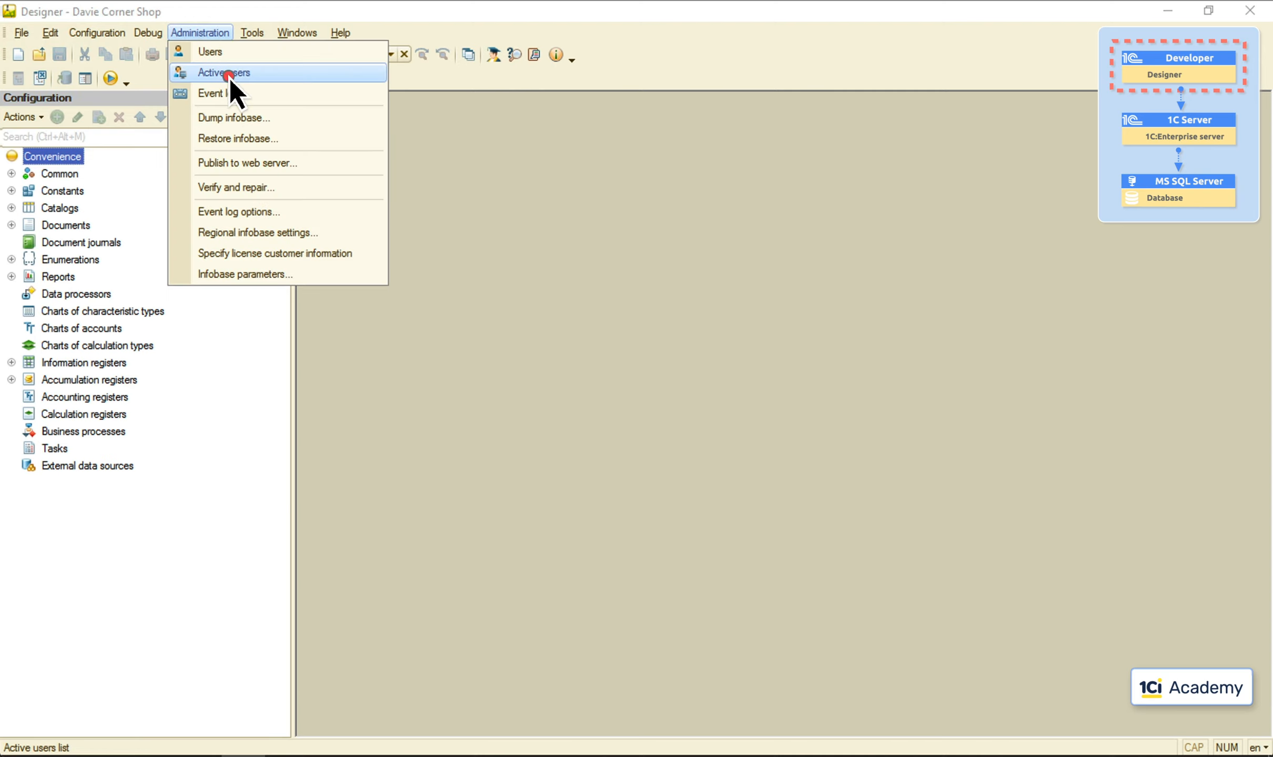
left_click(223, 72)
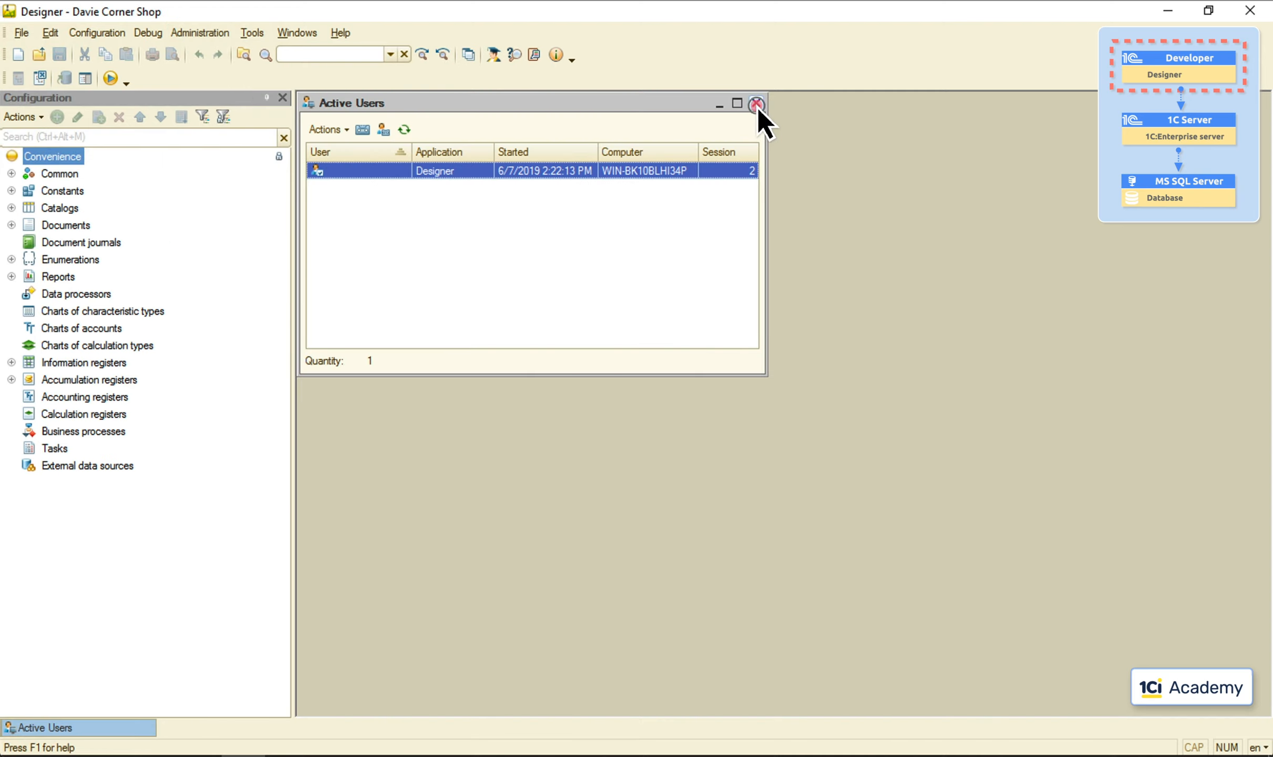
left_click(492, 57)
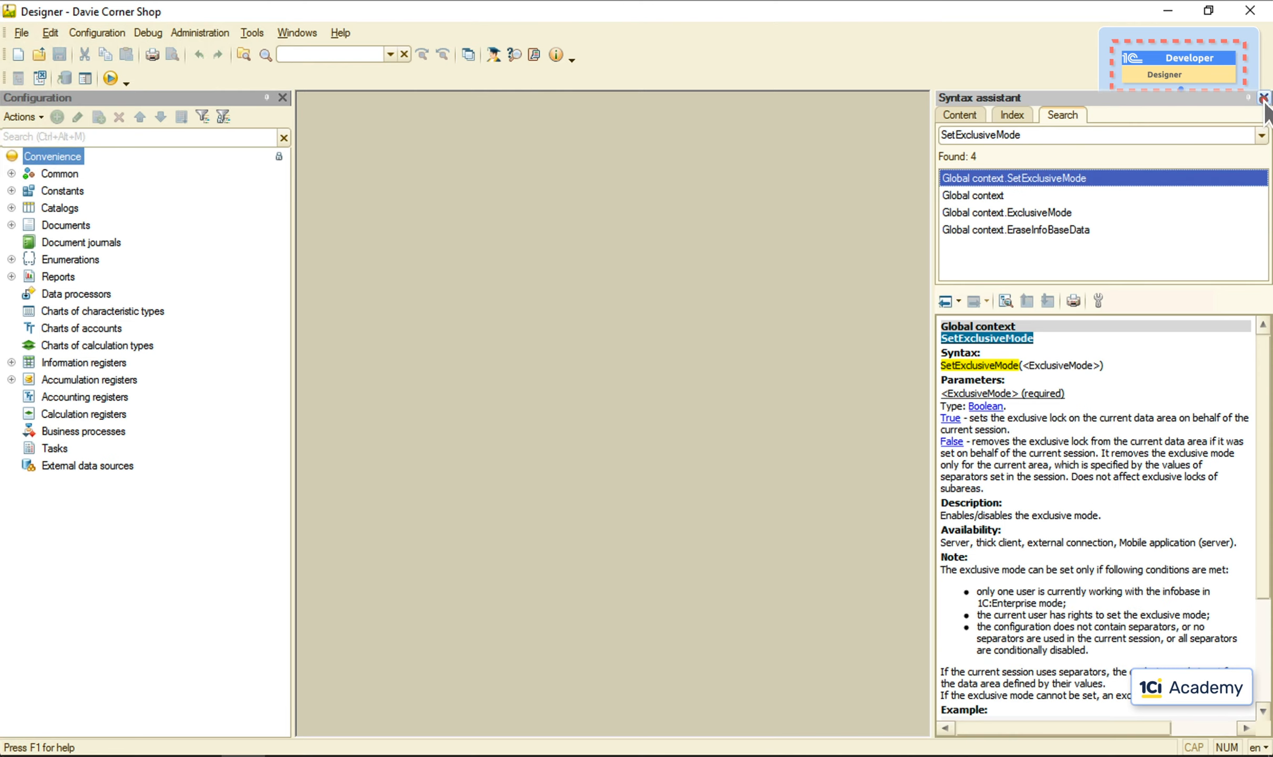
- Dump the infobase to 1Cv8.dt on the Desktop and acknowledge completion
left_click(199, 32)
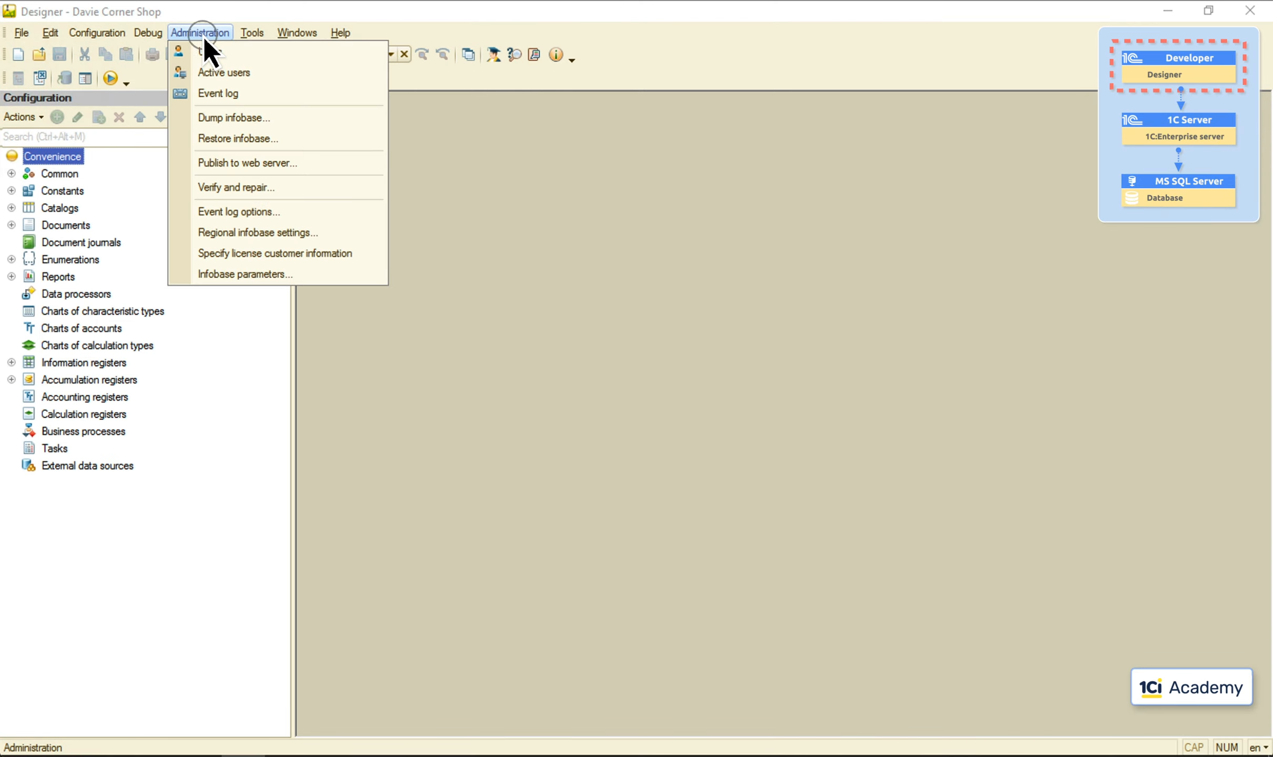
left_click(233, 118)
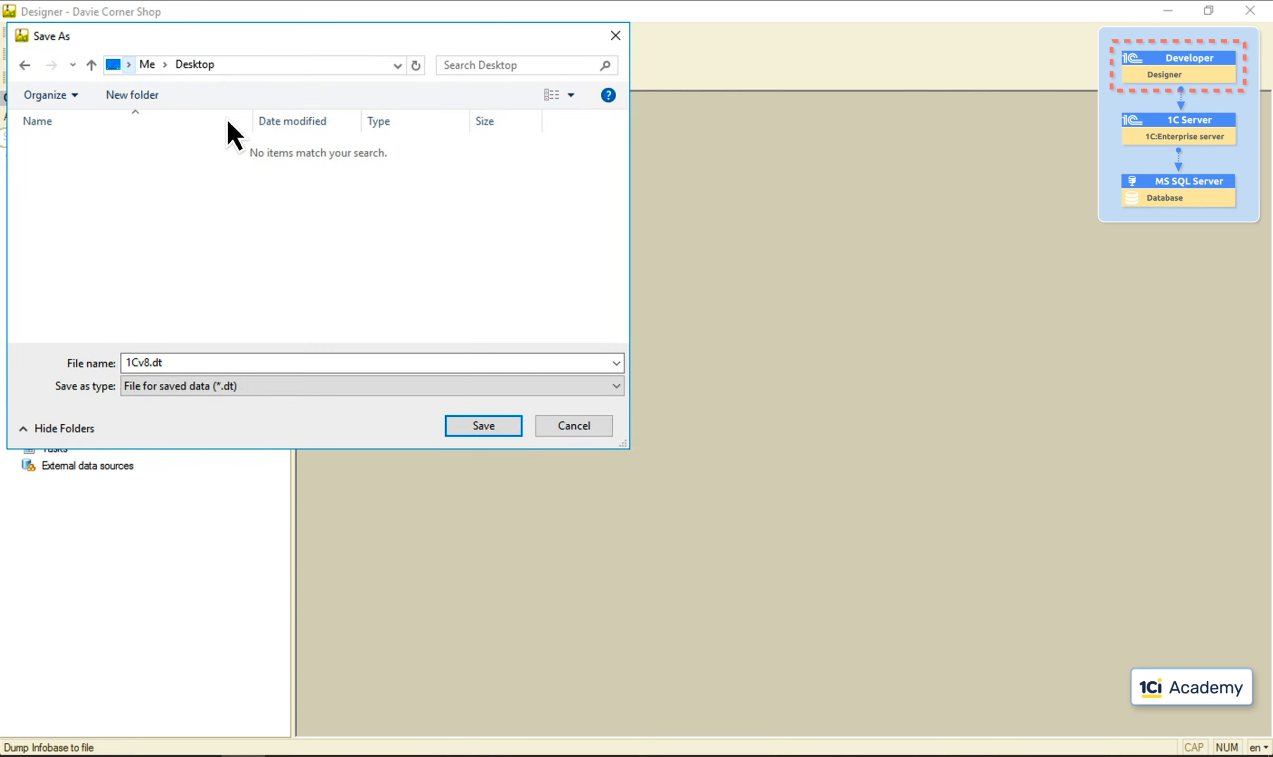
left_click(483, 426)
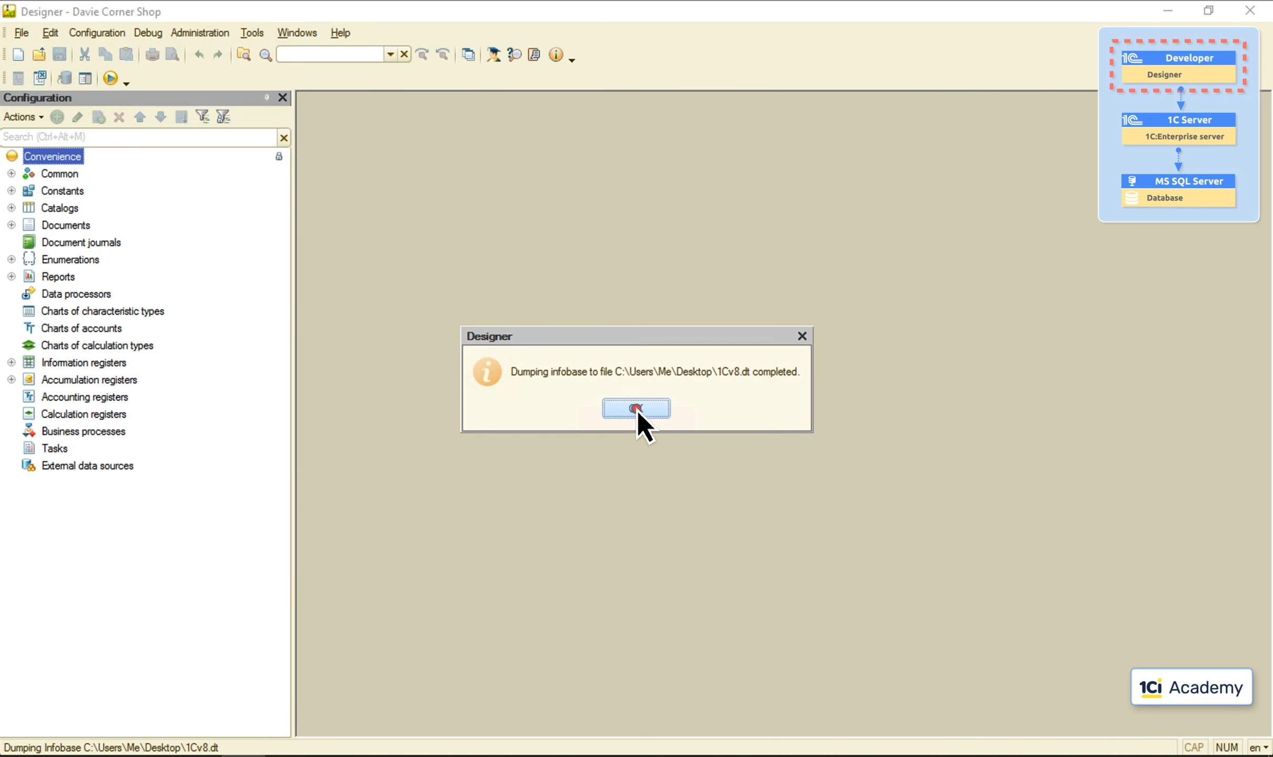
left_click(634, 409)
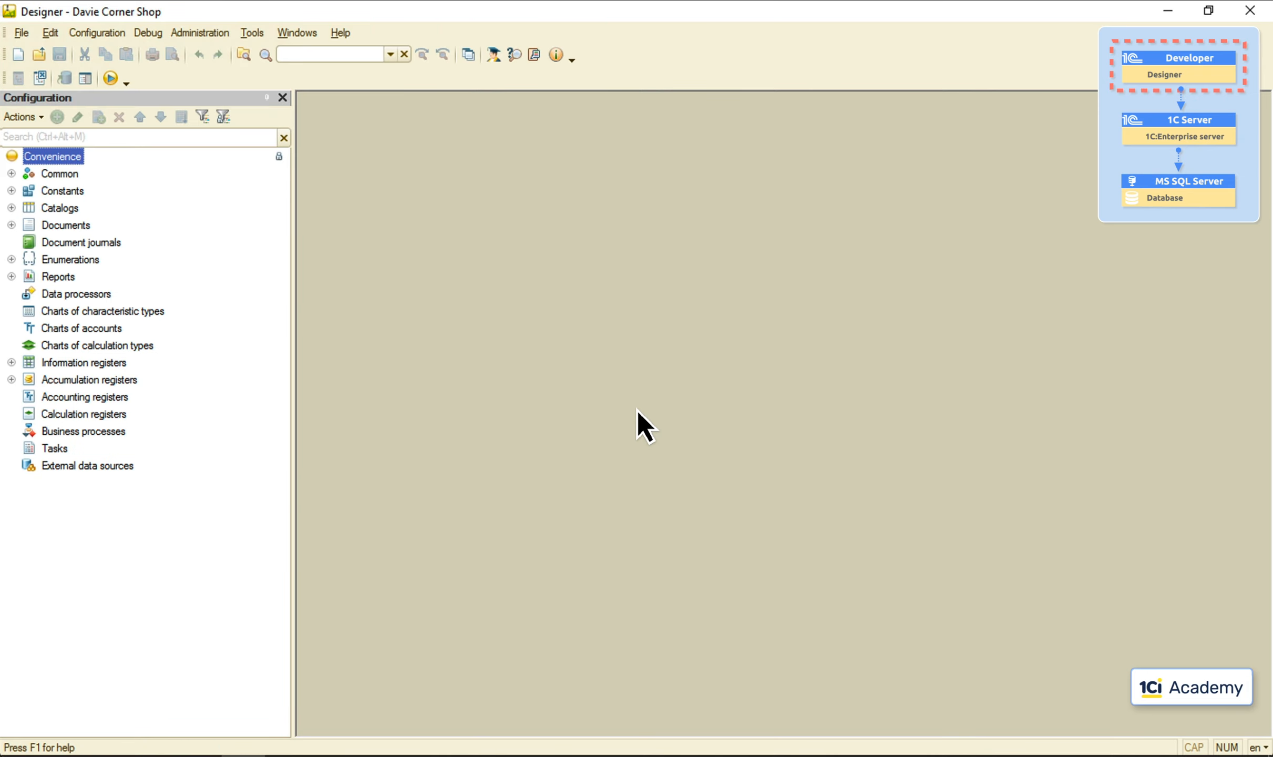
mouse_move(1248, 9)
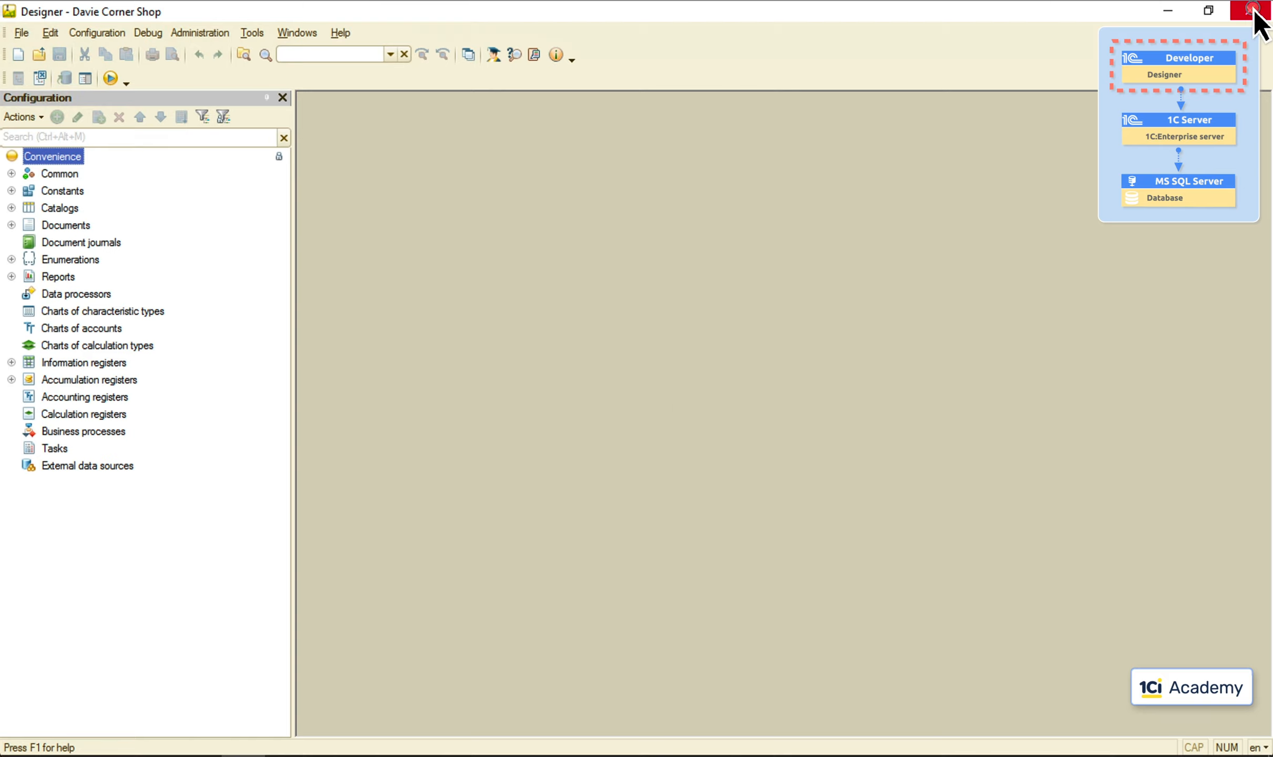
- Close Designer and rename the PROD entry in the startup list to oldPROD
left_click(1251, 8)
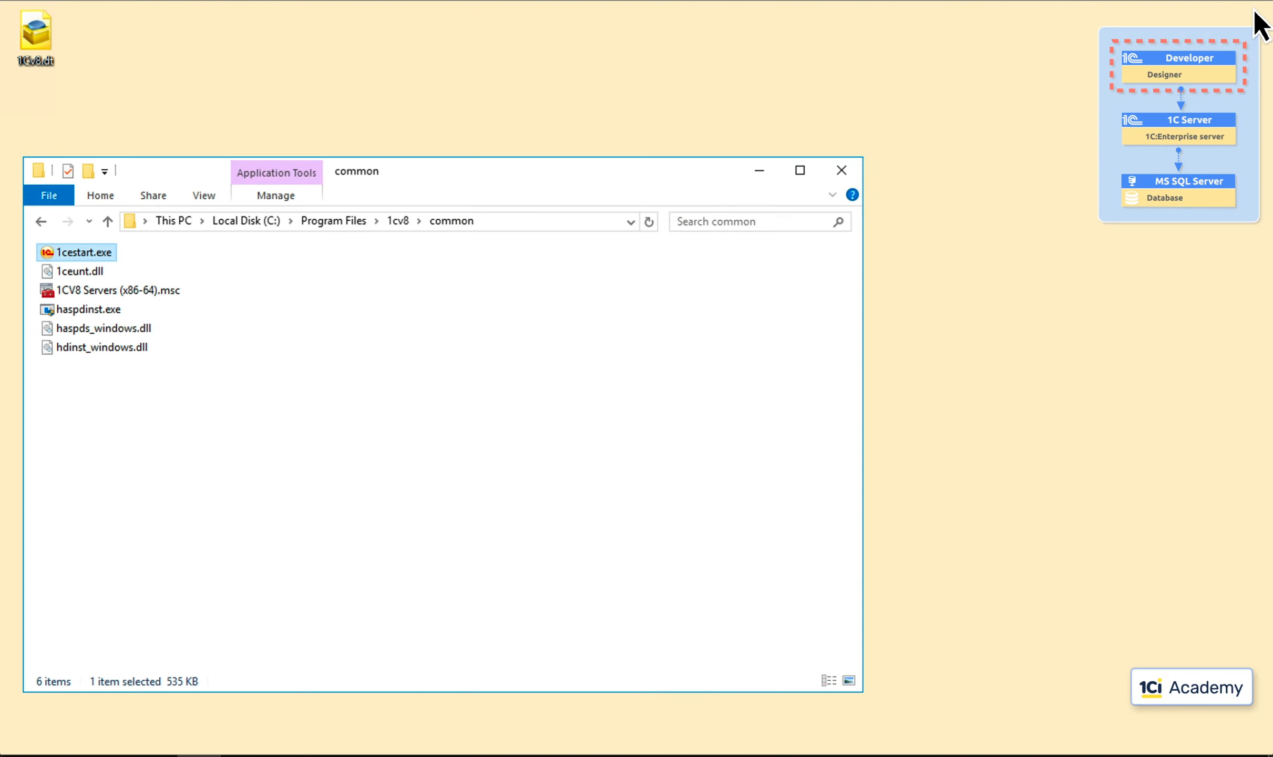
double_click(77, 252)
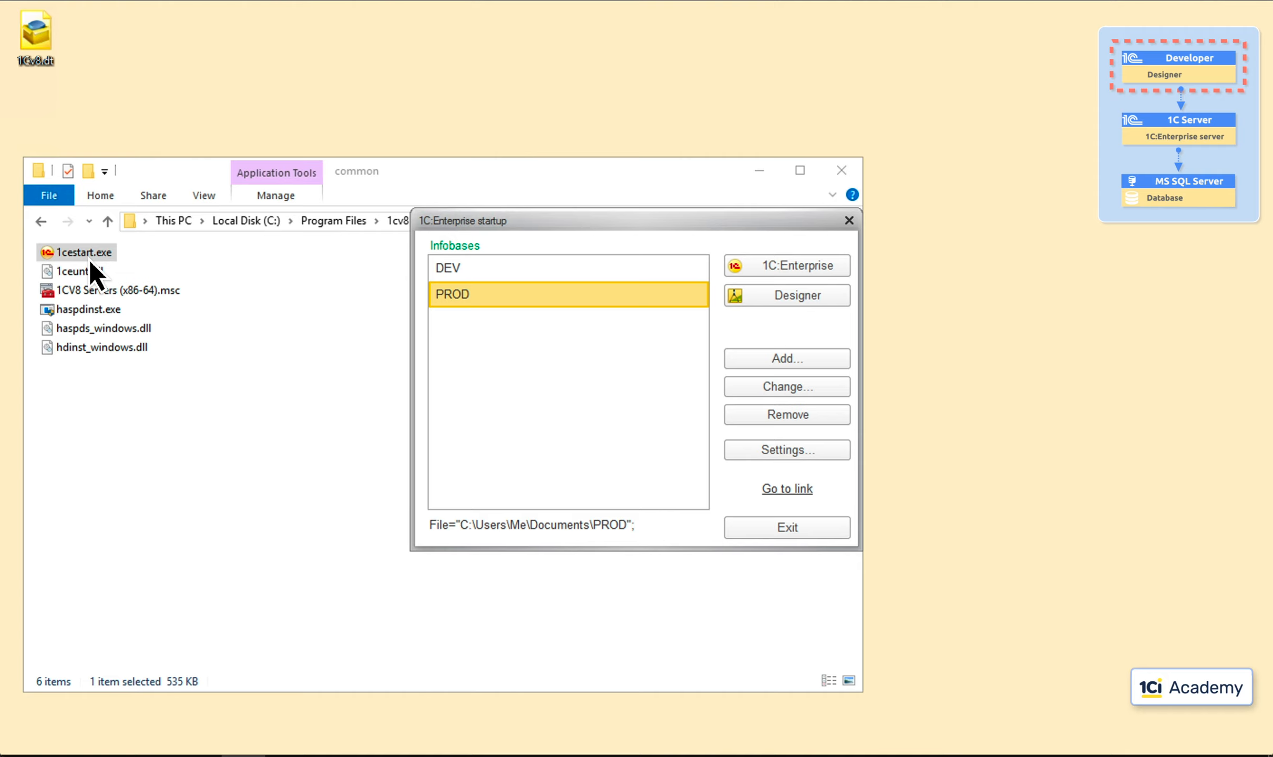
left_click(786, 387)
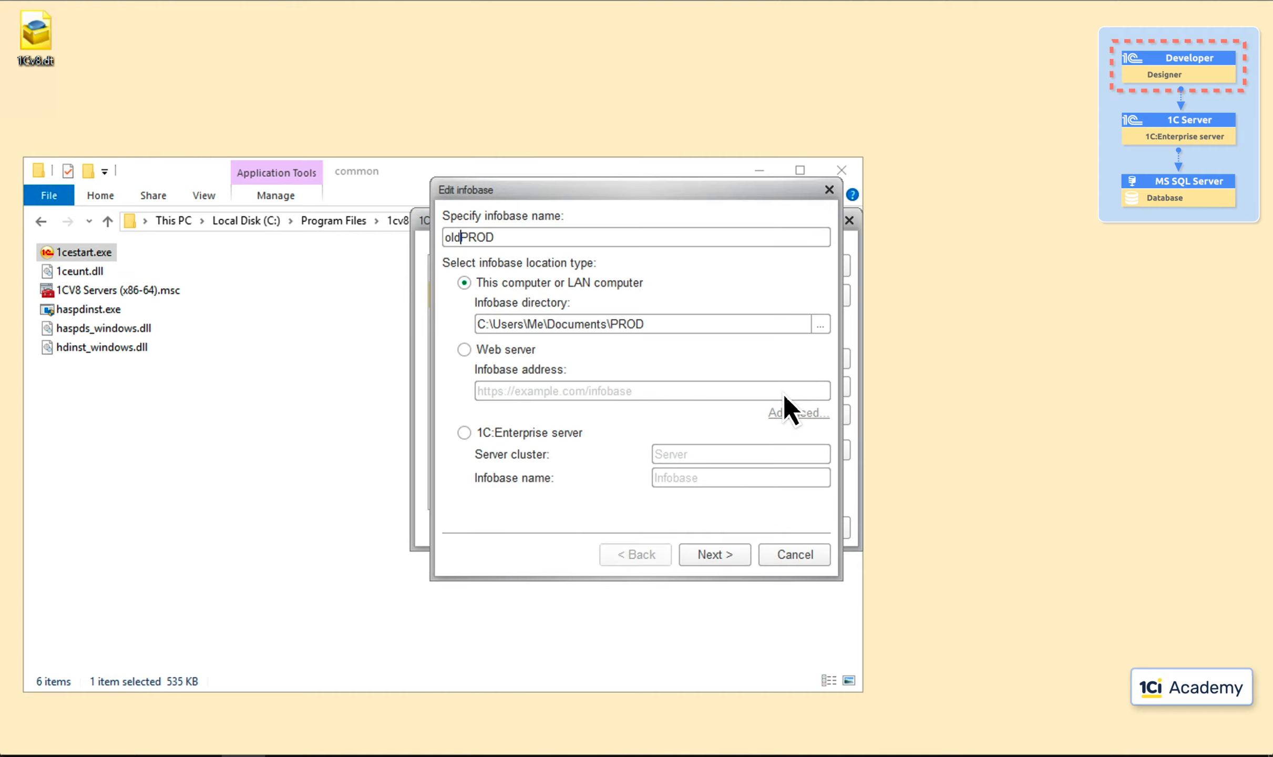
left_click(714, 555)
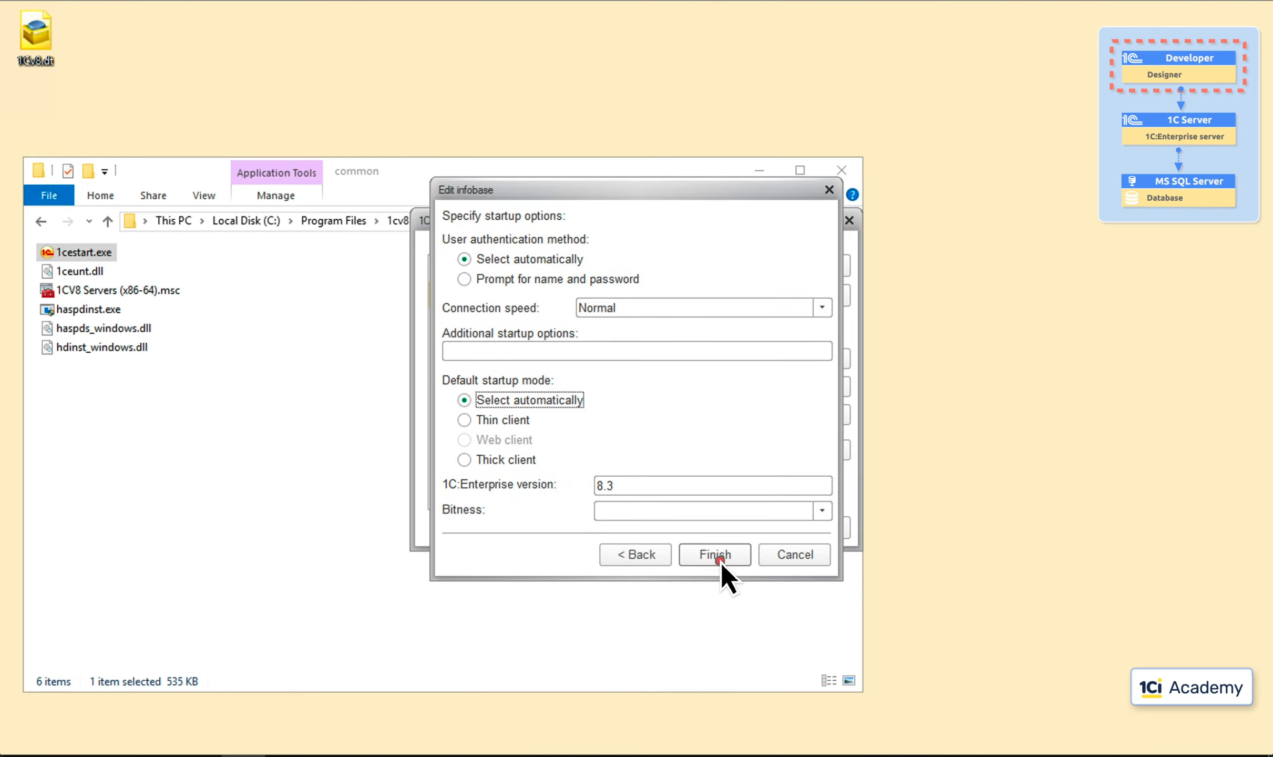
left_click(715, 555)
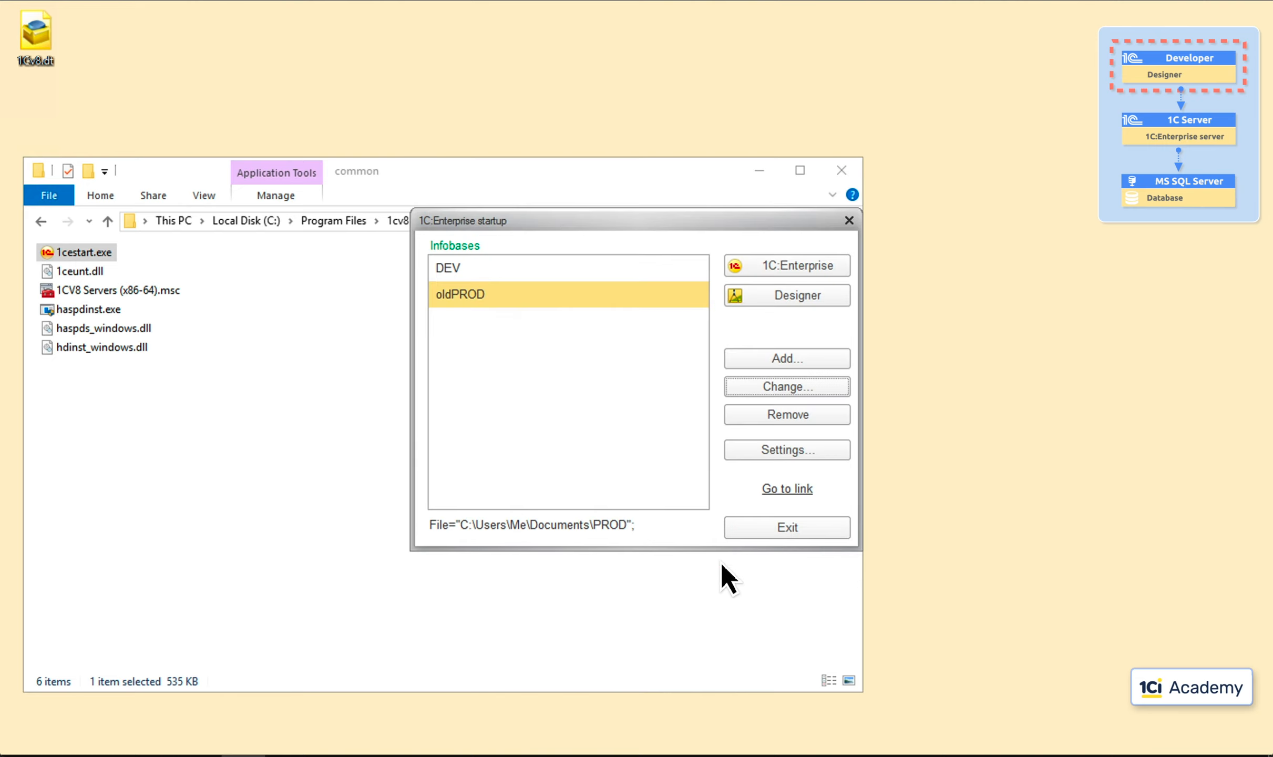
- Add a new infobase named PROD located on a 1C:Enterprise server and continue to its parameters
left_click(786, 359)
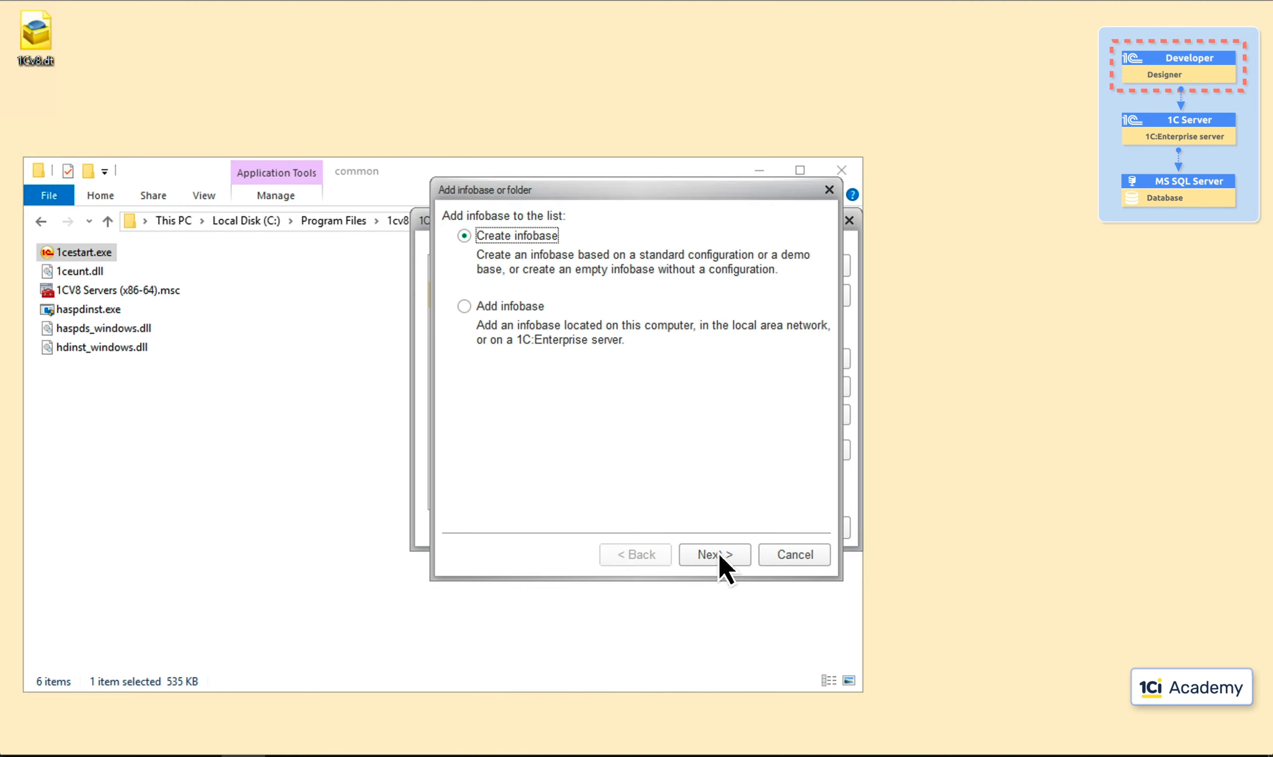
left_click(715, 555)
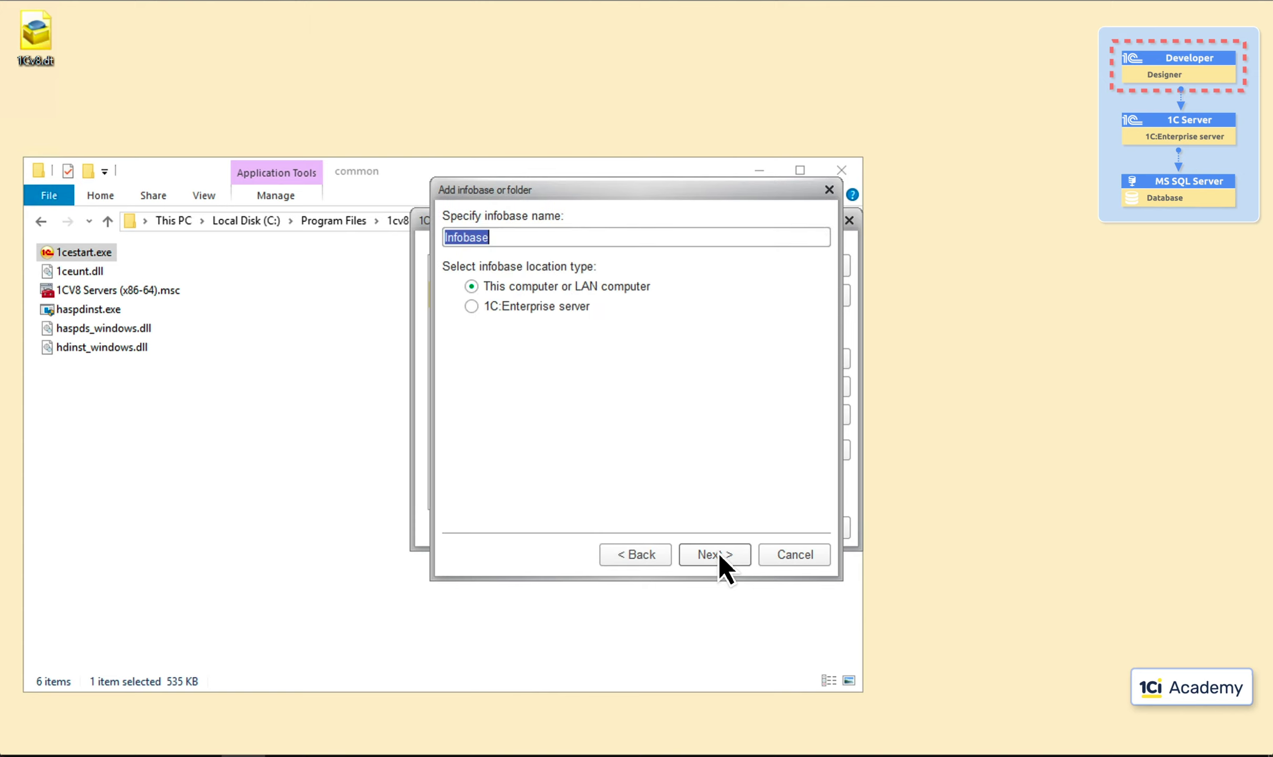
type("PROD")
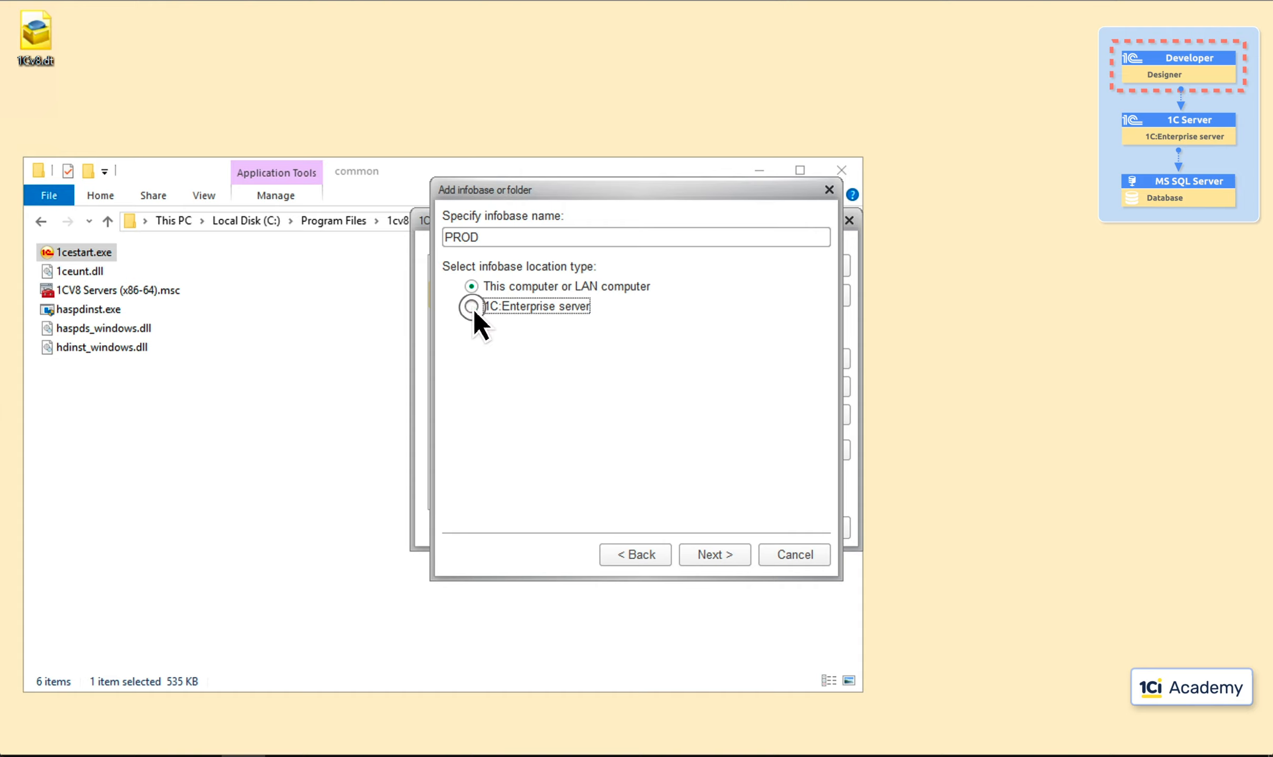
left_click(470, 306)
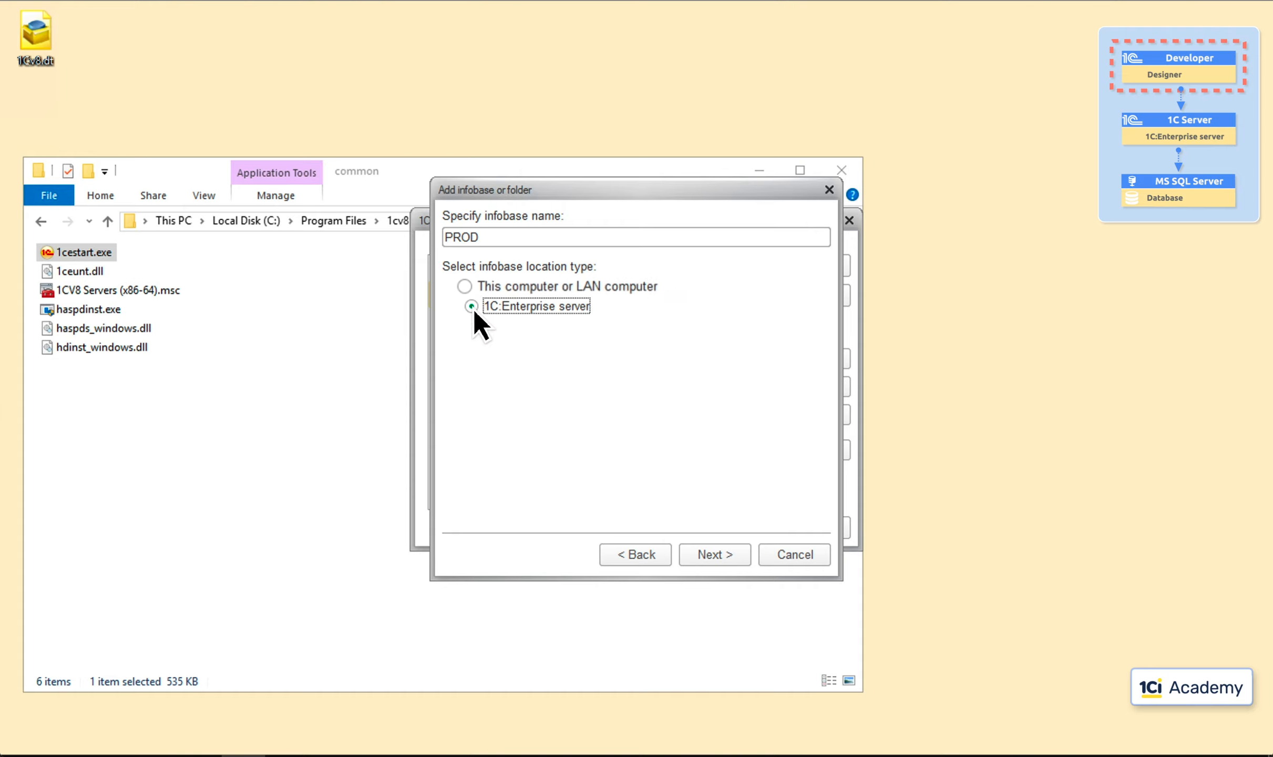
left_click(714, 554)
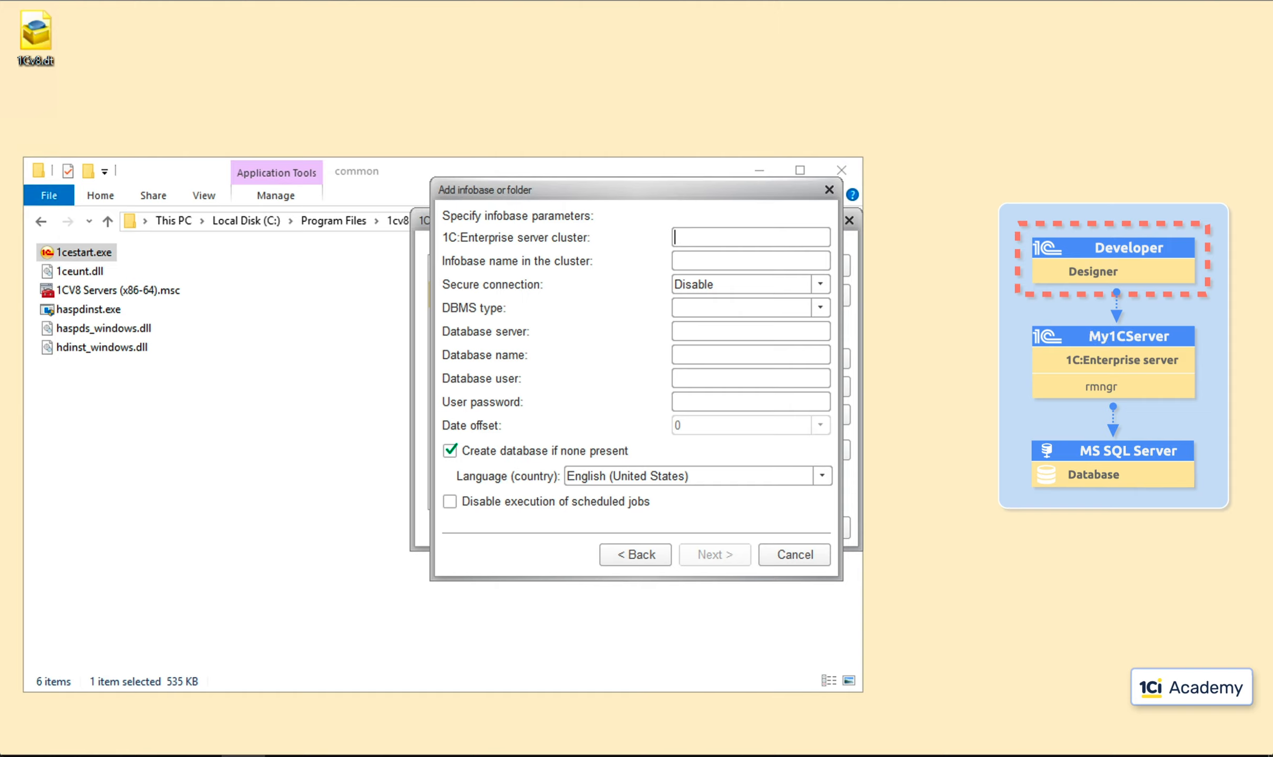
- Enter cluster My1CServer, infobase name PROD, keep secure connection Disable and choose MS SQL Server as DBMS
type("My1CServer")
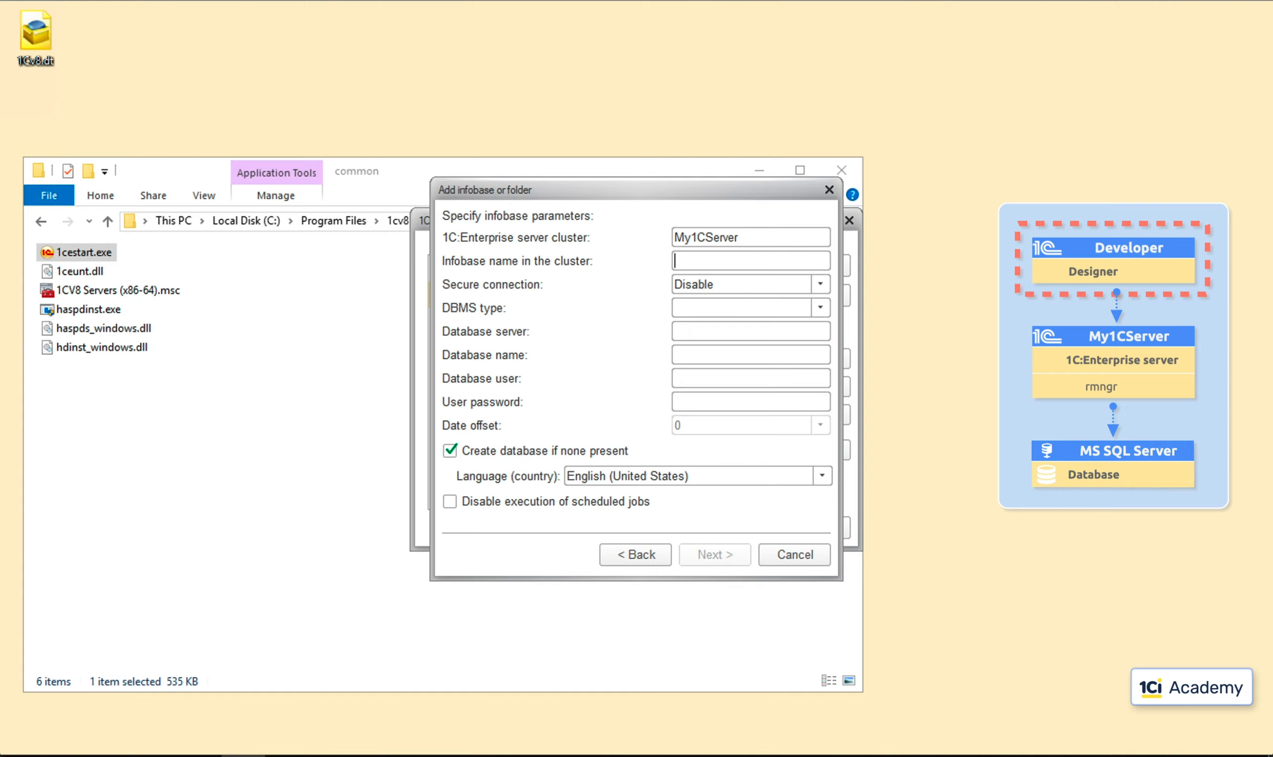
type("PROD")
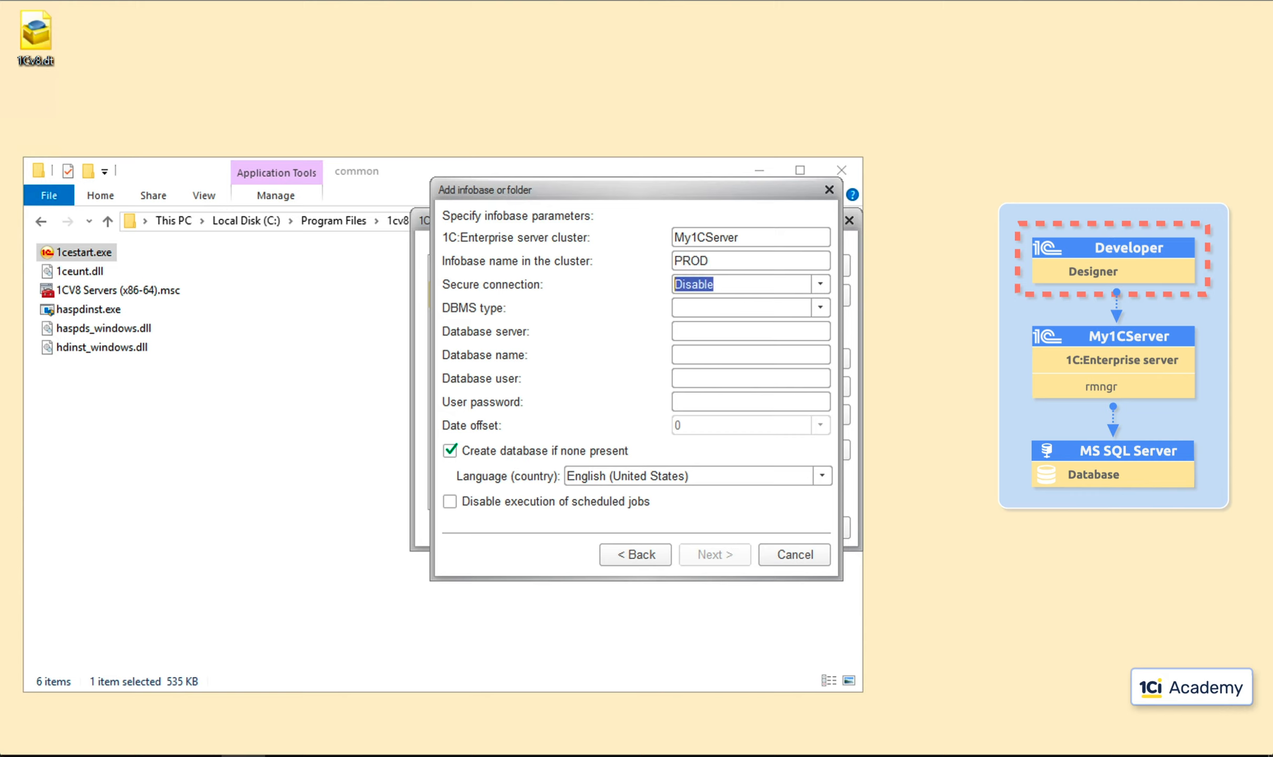
left_click(819, 284)
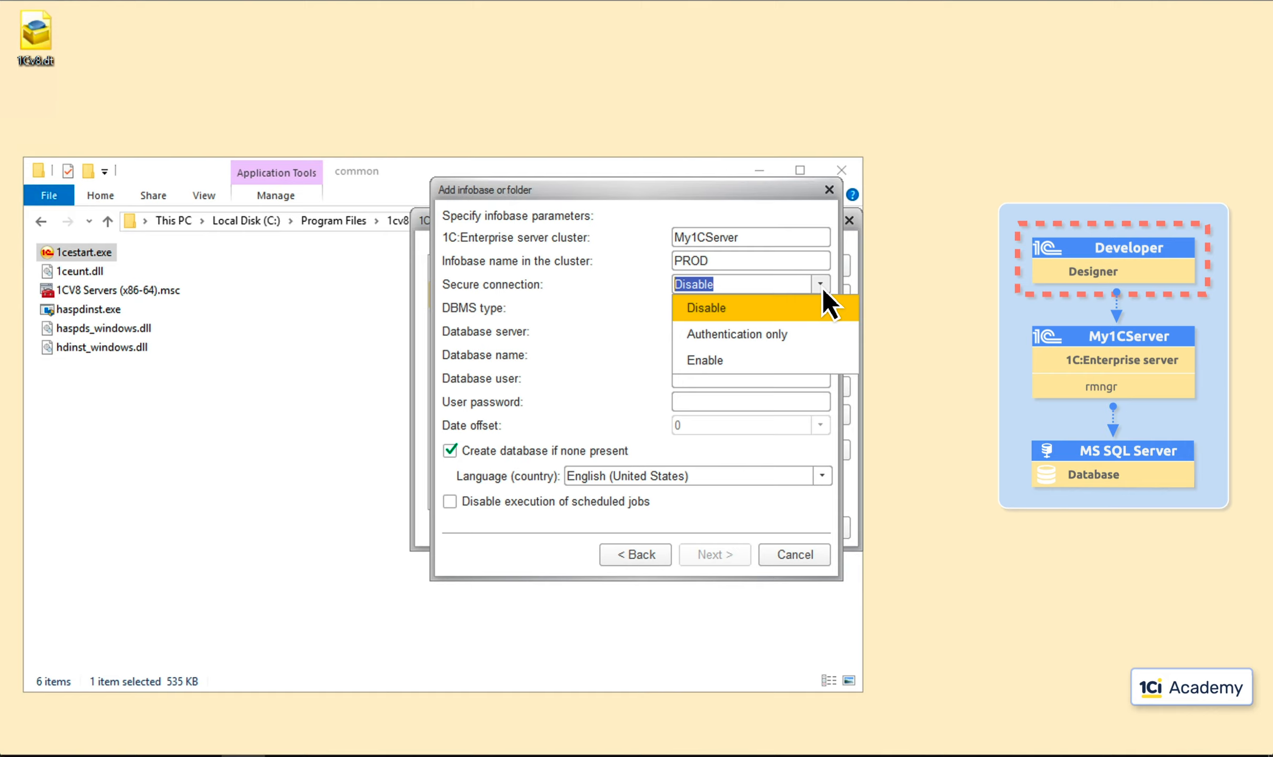
mouse_move(828, 347)
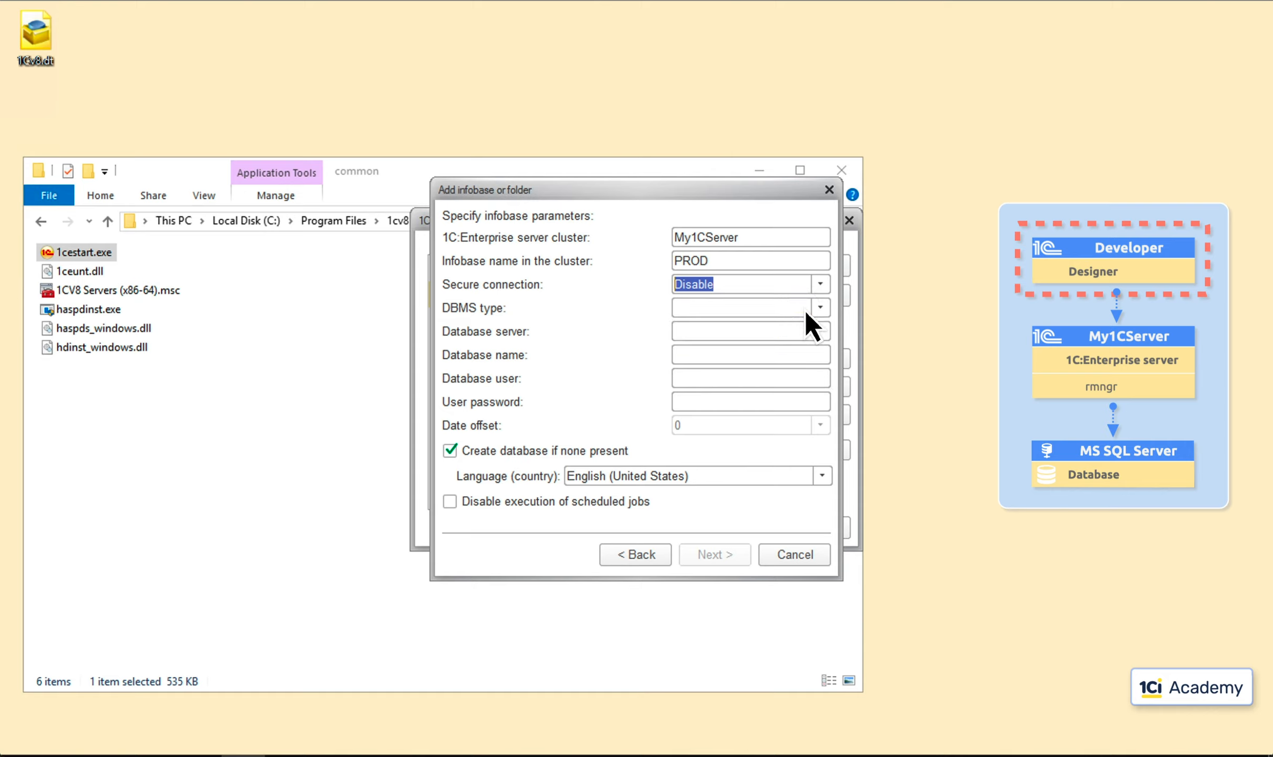
left_click(820, 308)
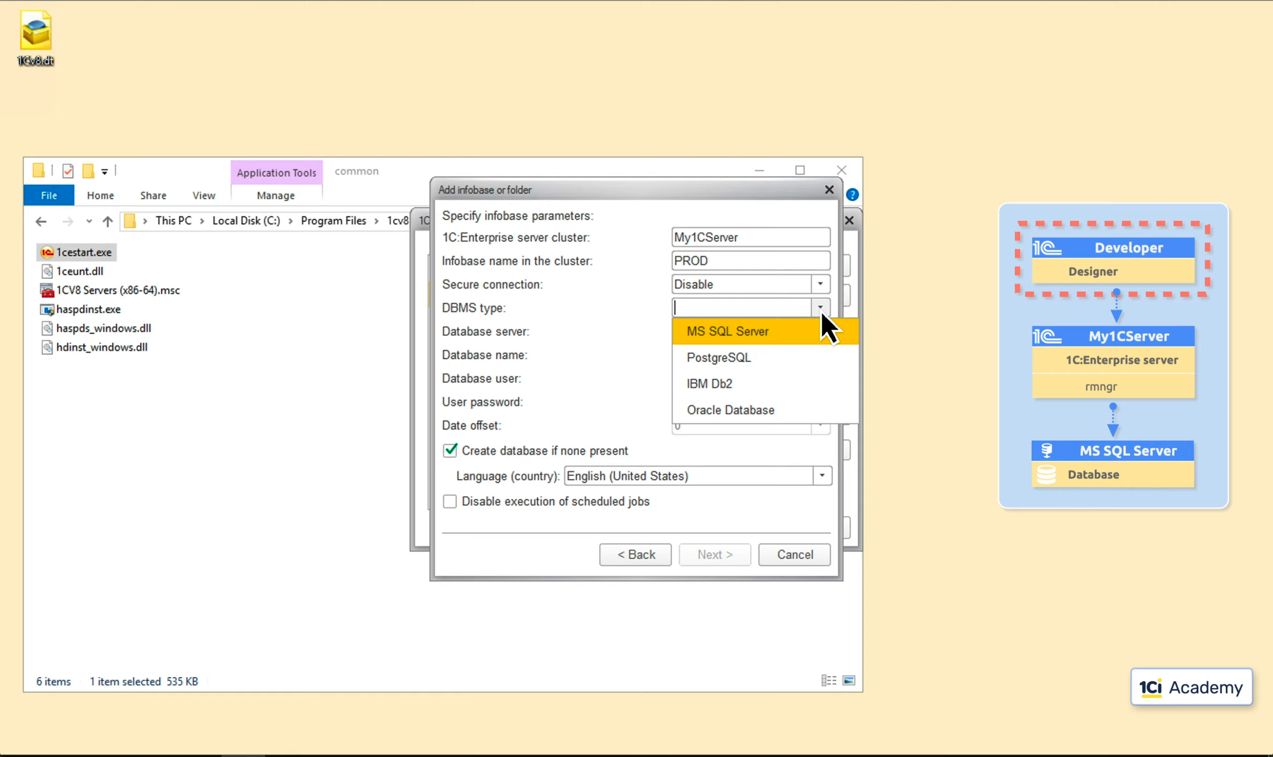
left_click(727, 331)
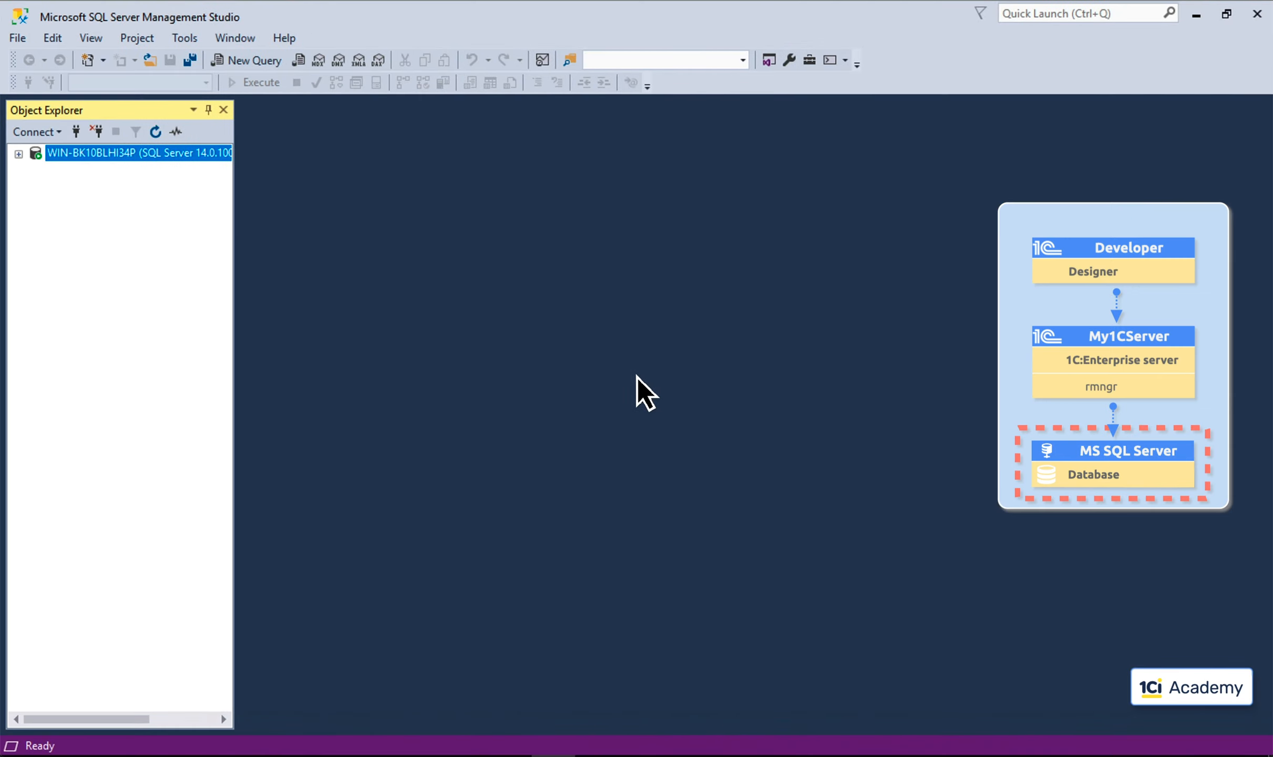
- Check the SQL Server instance name WIN-BK10BLHI34P in Object Explorer and return to the infobase form
right_click(121, 154)
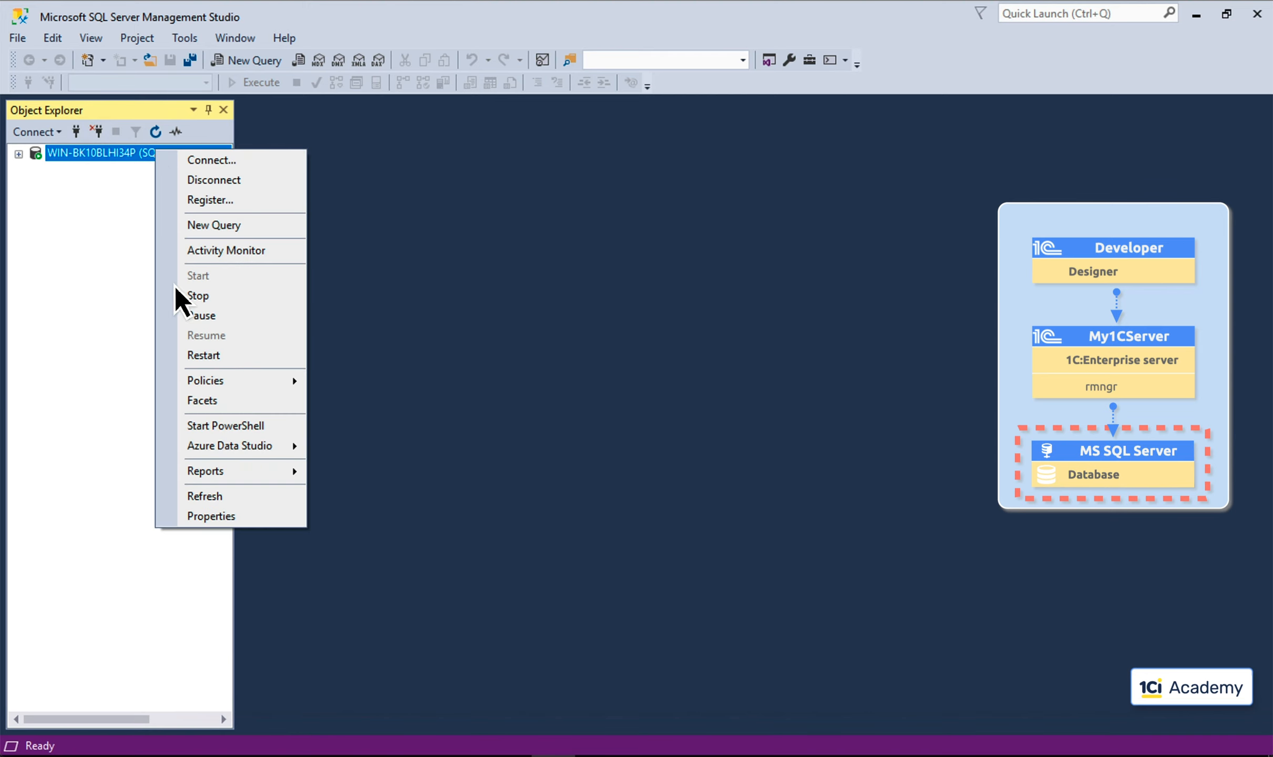
left_click(210, 516)
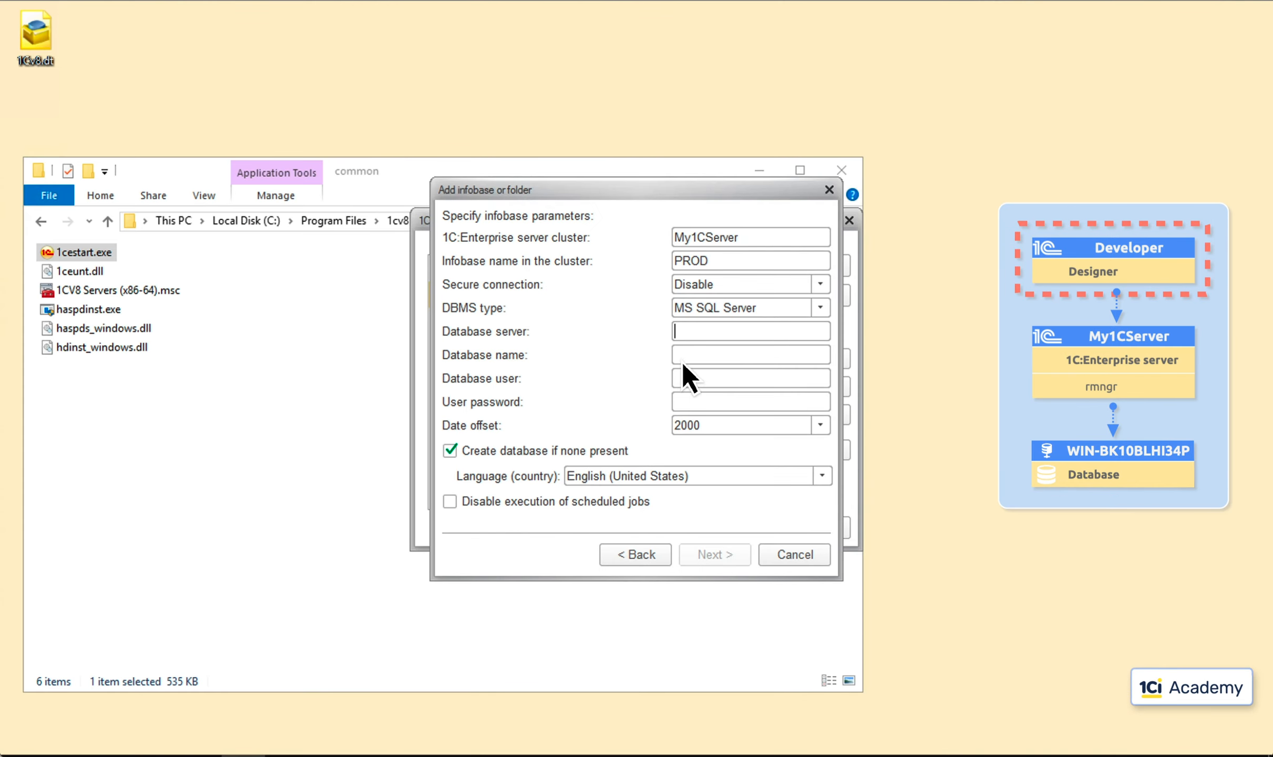
- Set database server WIN-BK10BLHI34P, database name PROD, user sa, and create the PROD infobase
type("WIN-BK10BLHI34P")
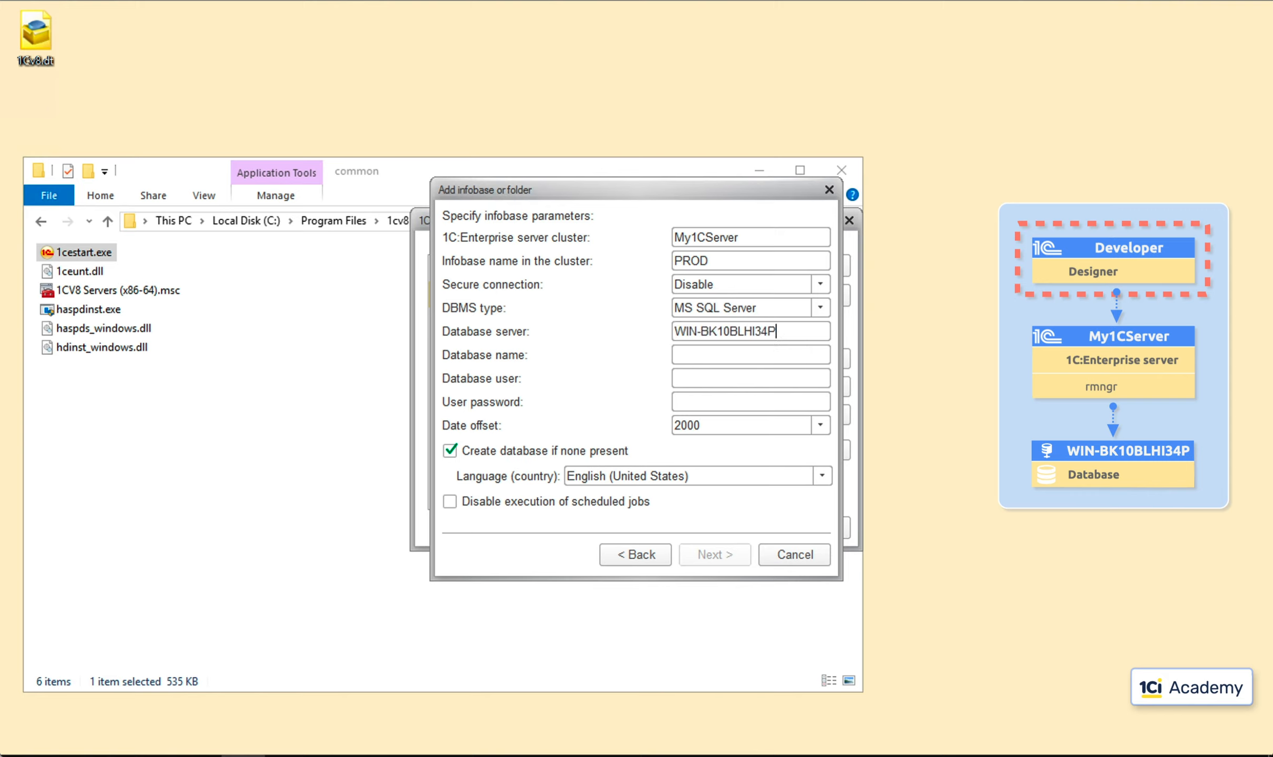
left_click(750, 354)
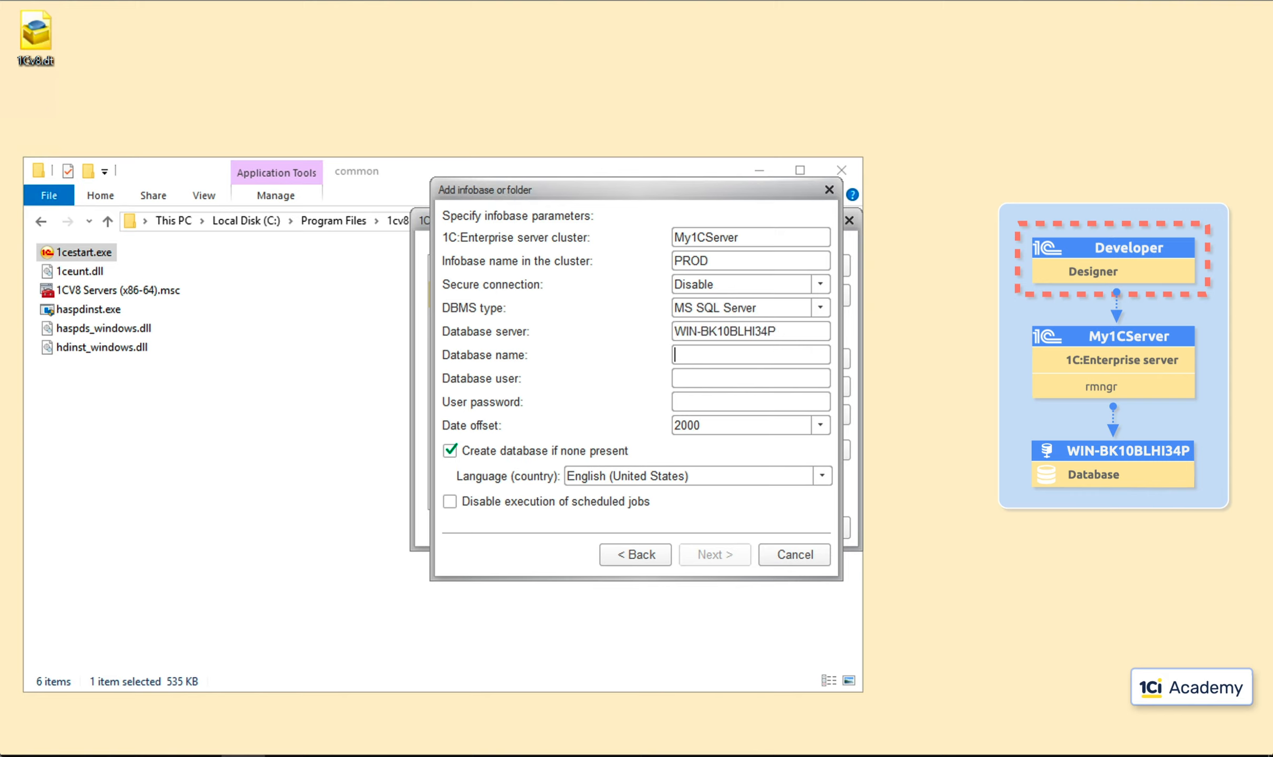
type("P")
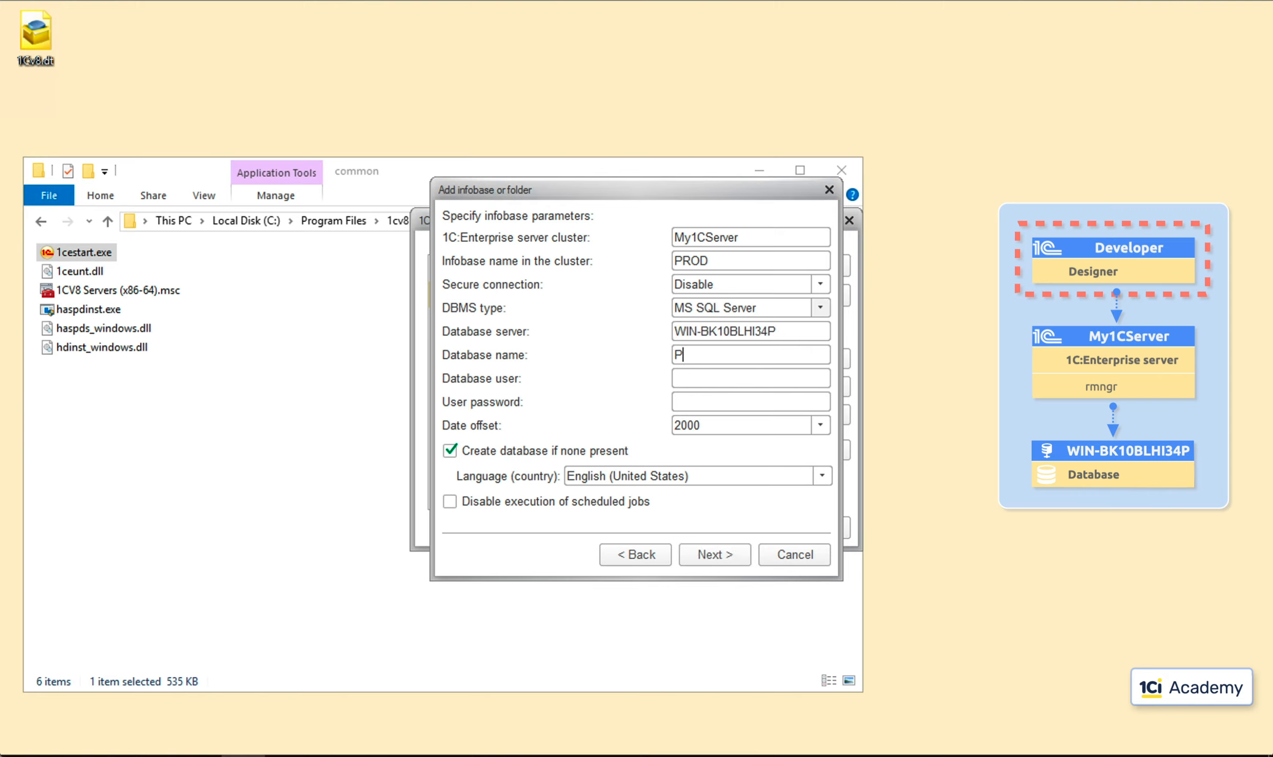
type("ROD")
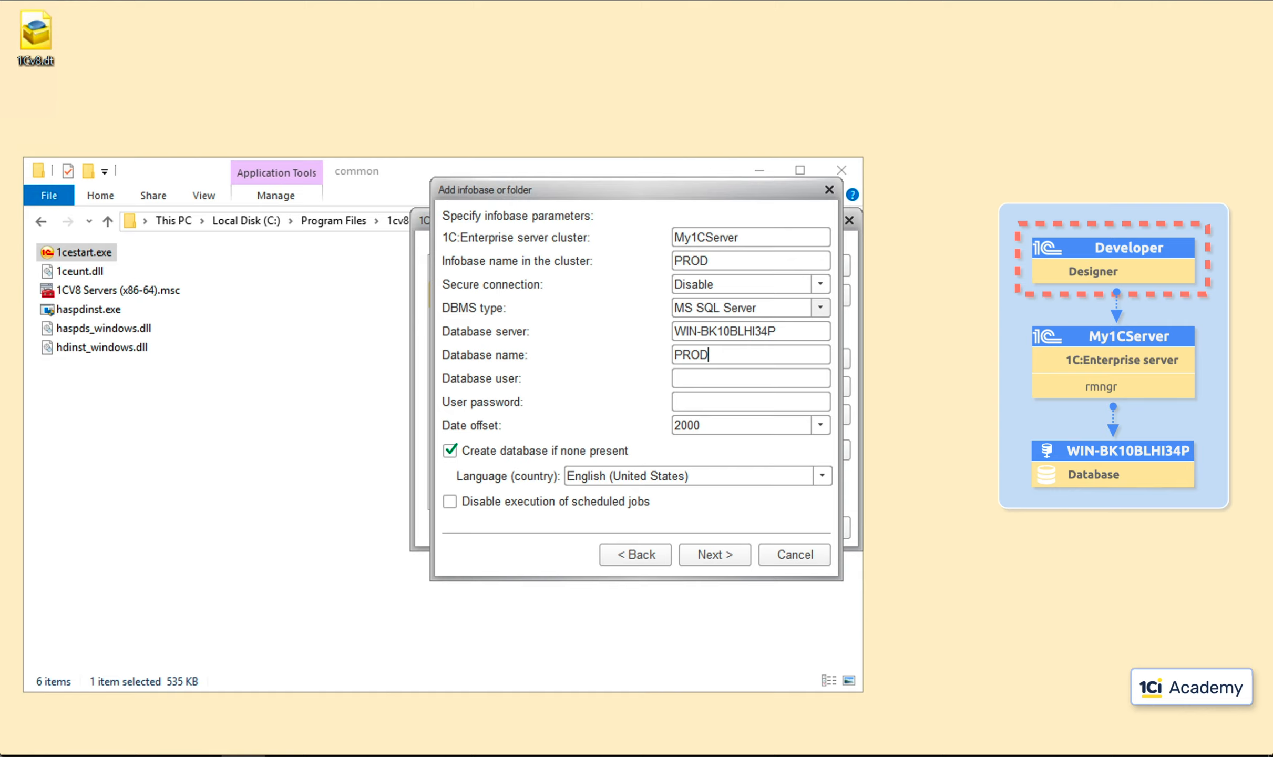
mouse_move(774, 349)
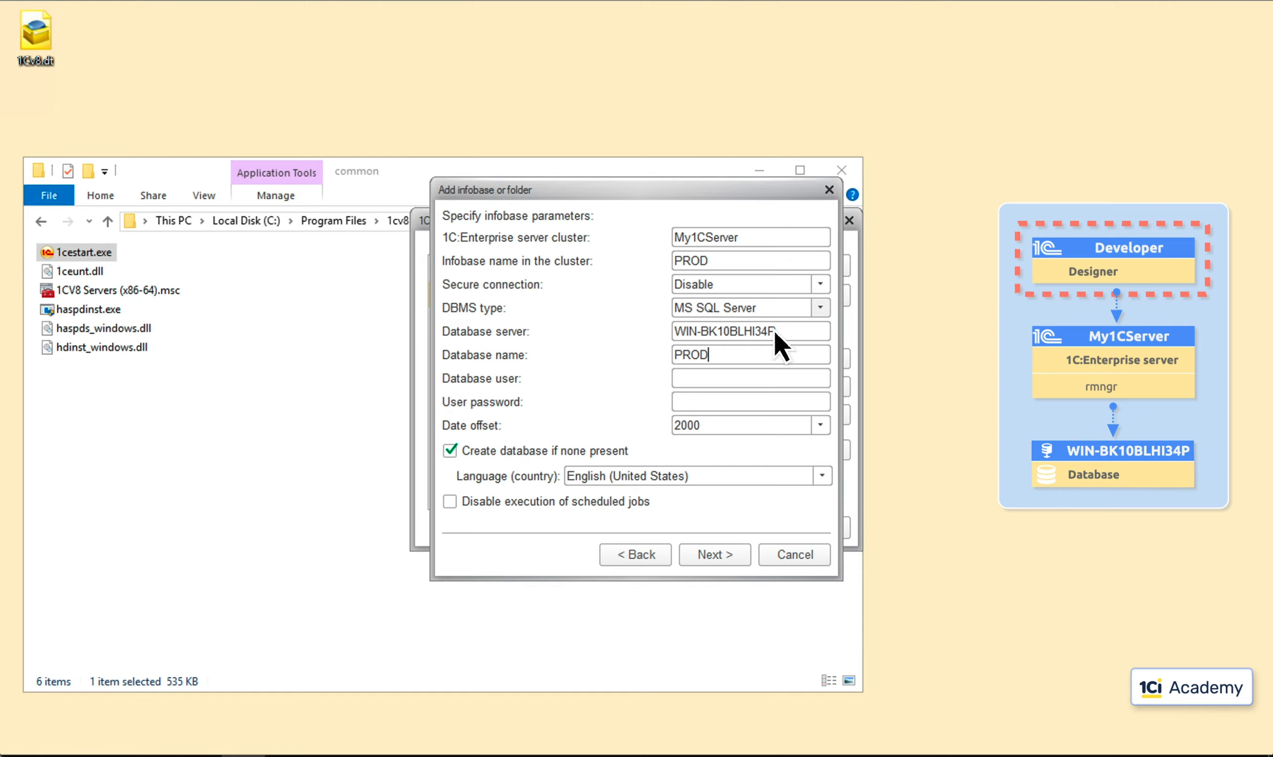
type("sa")
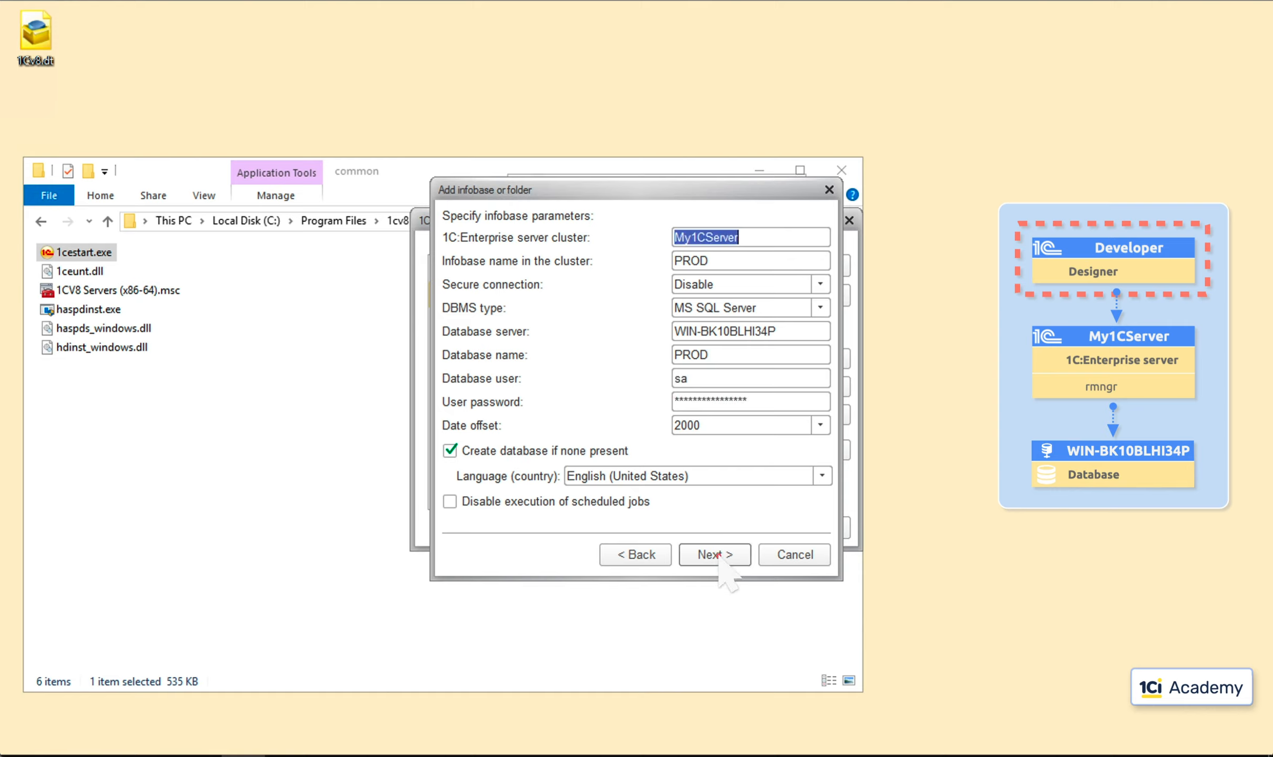
left_click(715, 554)
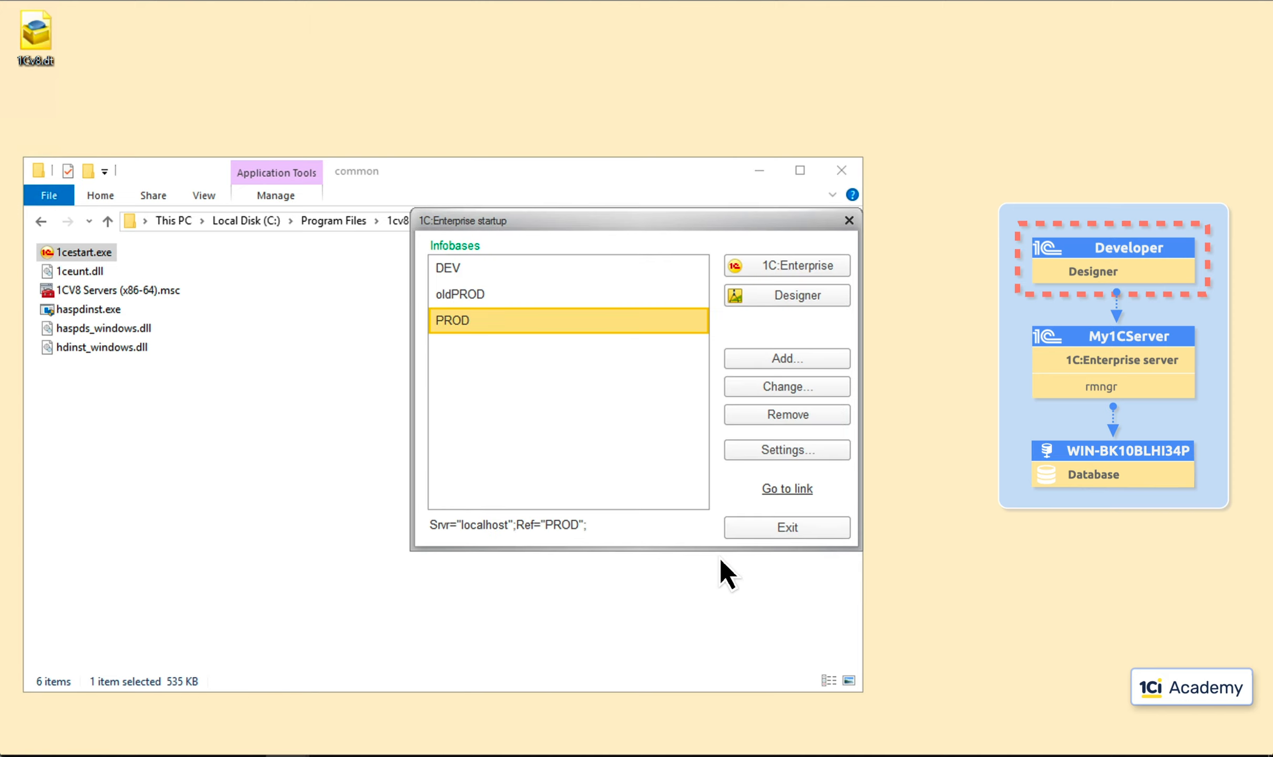
mouse_move(749, 495)
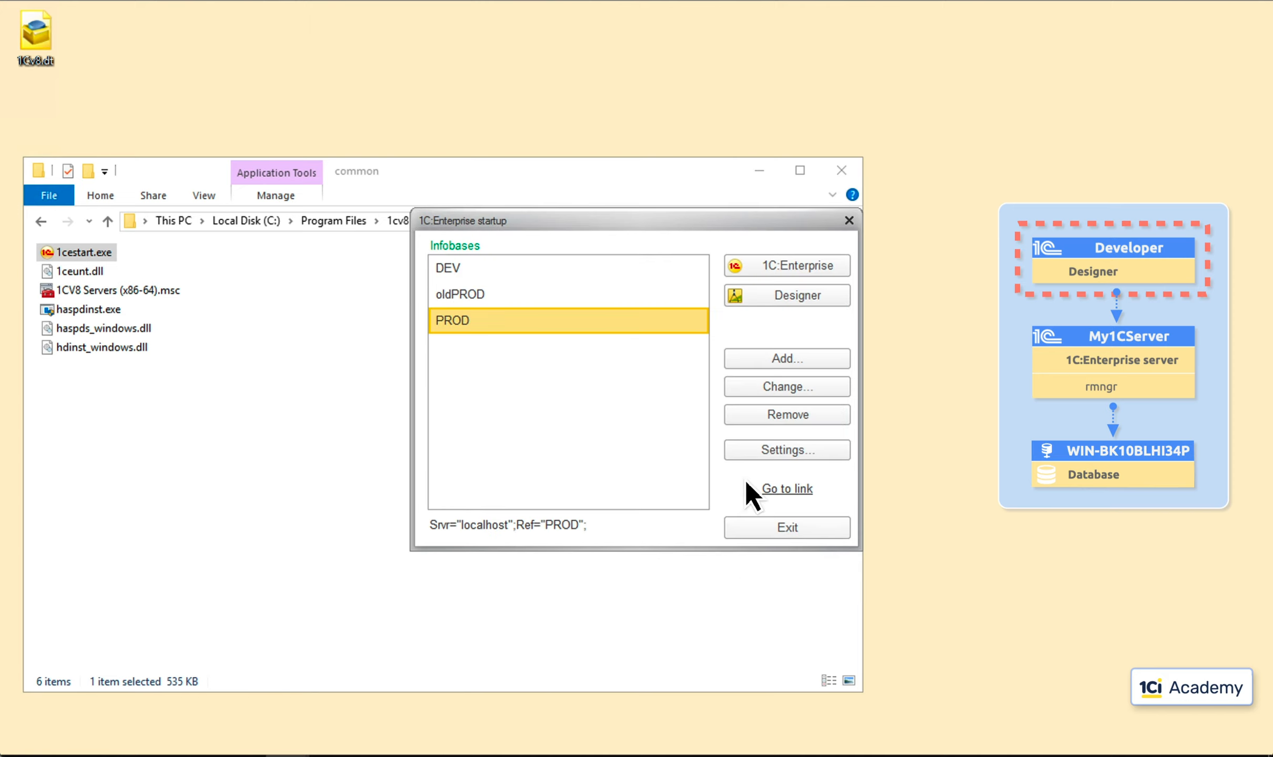
- Restore the PROD infobase in Designer from 1Cv8.dt via Administration and restart the editor
left_click(786, 295)
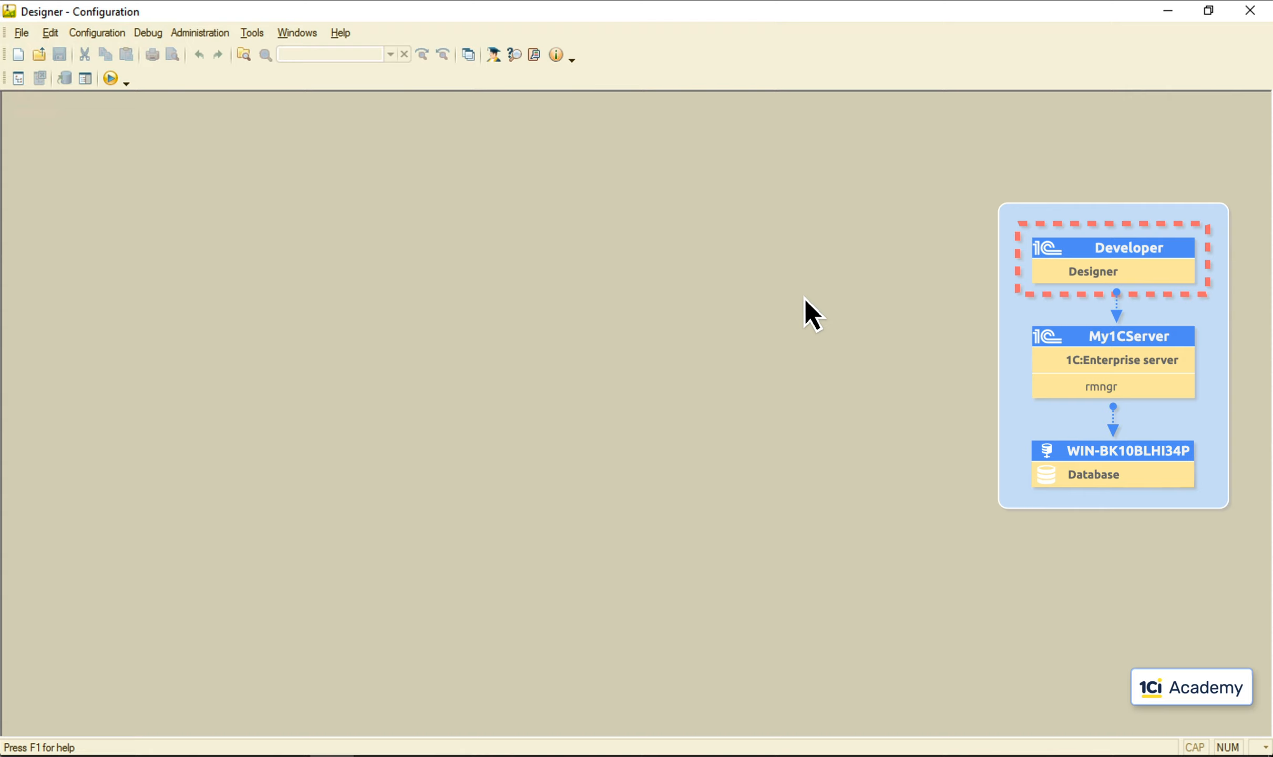
left_click(199, 33)
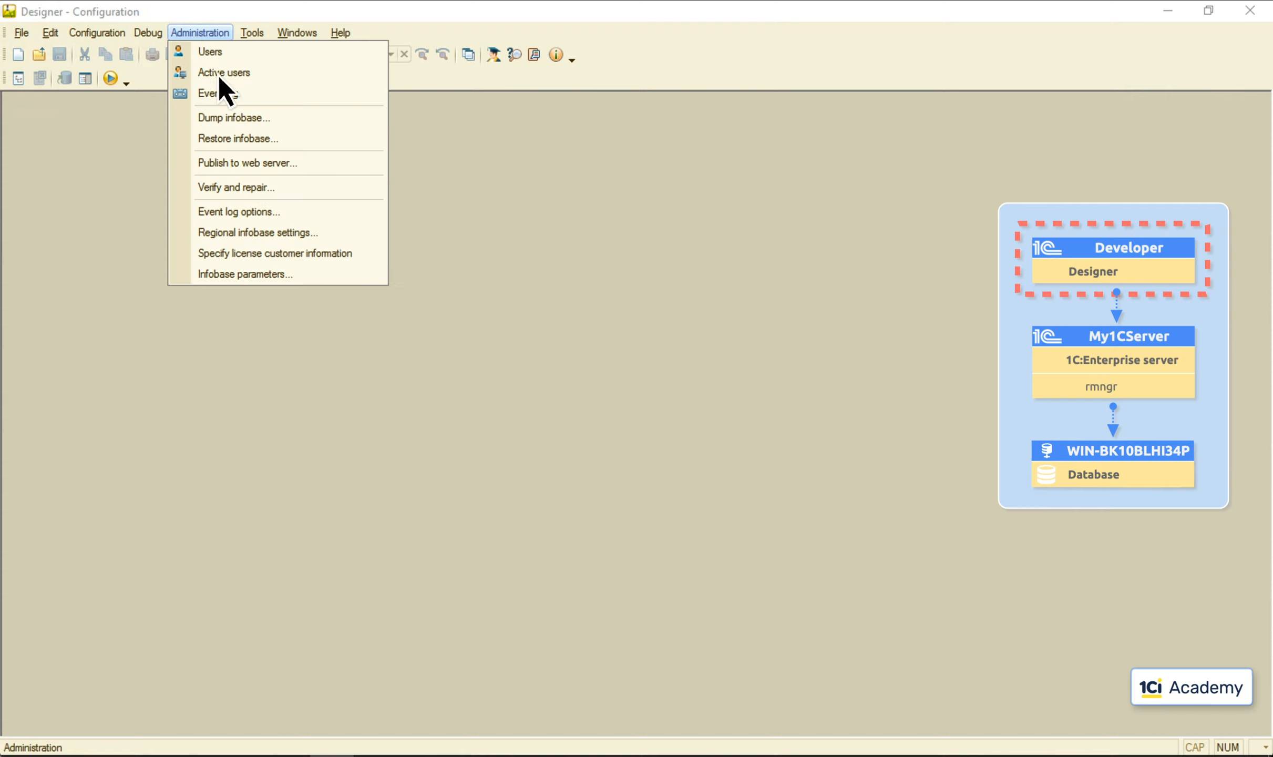
left_click(237, 139)
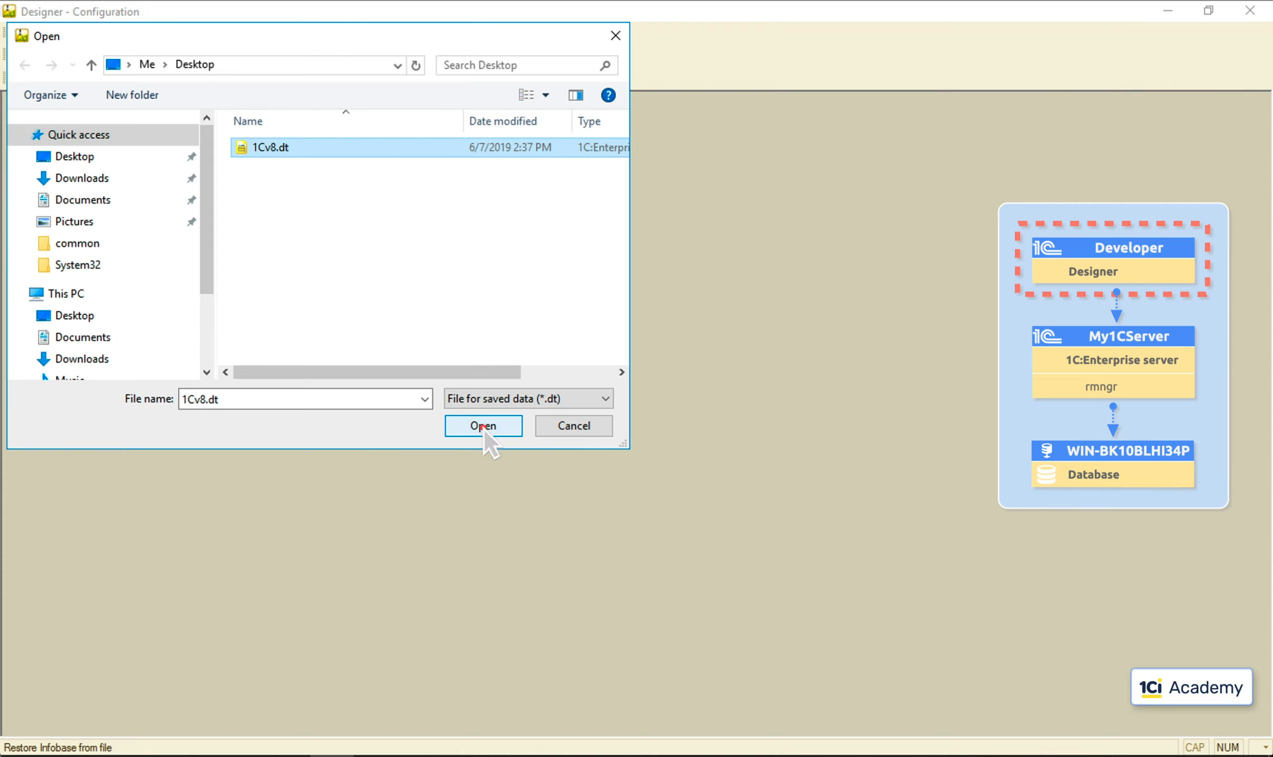
left_click(484, 425)
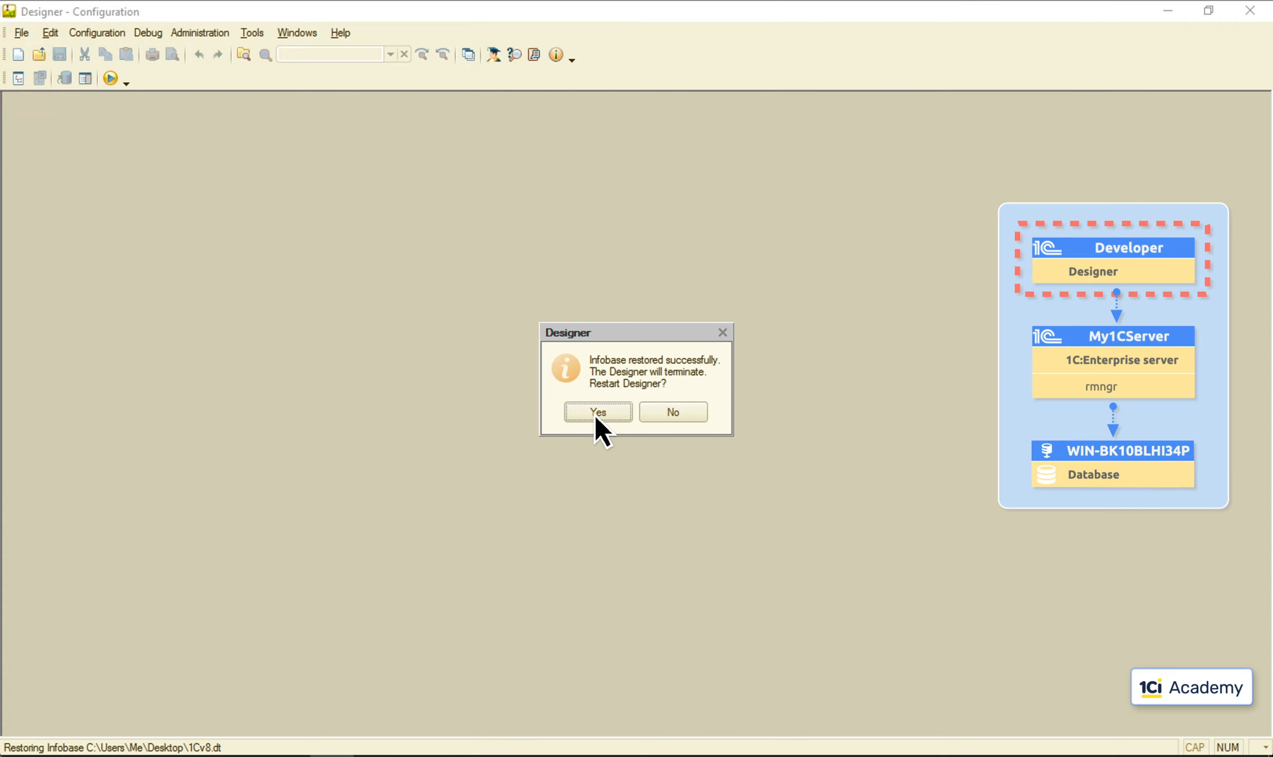
left_click(597, 412)
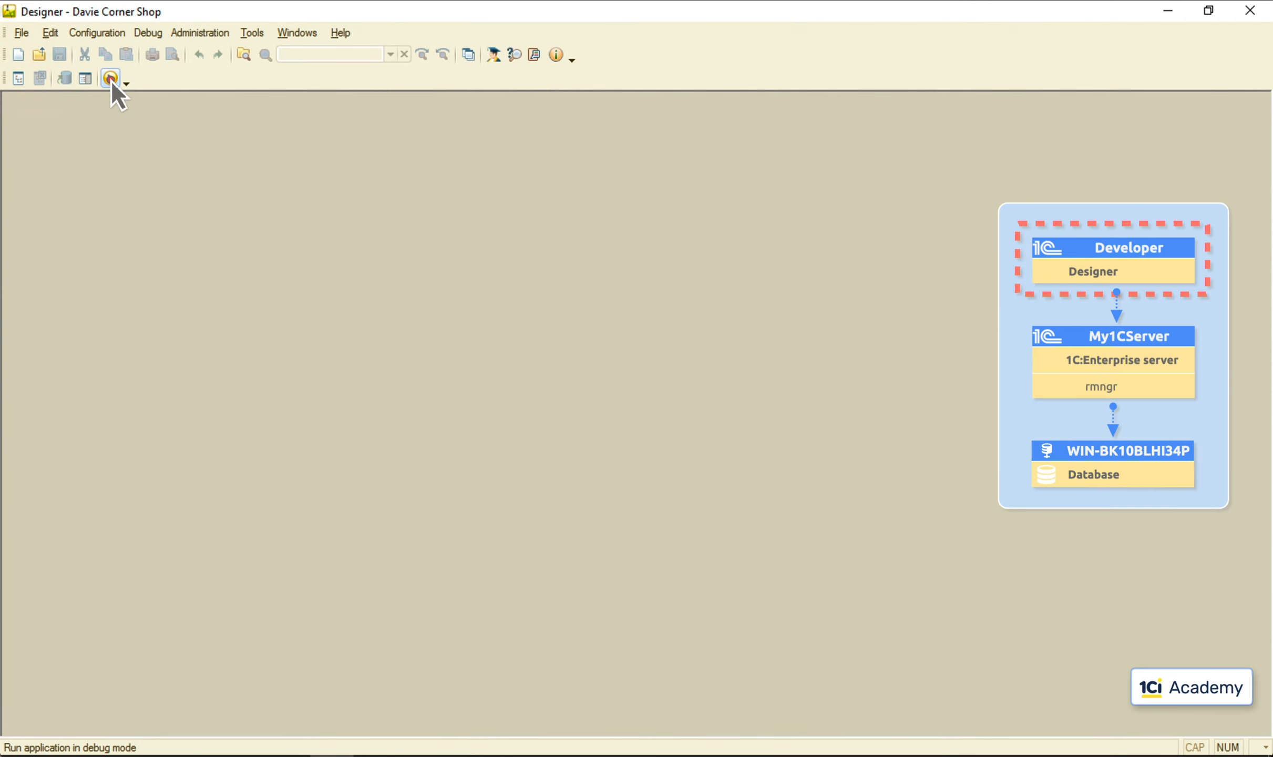
- Launch the restored PROD infobase in the 1C:Enterprise client to show Sales
left_click(109, 79)
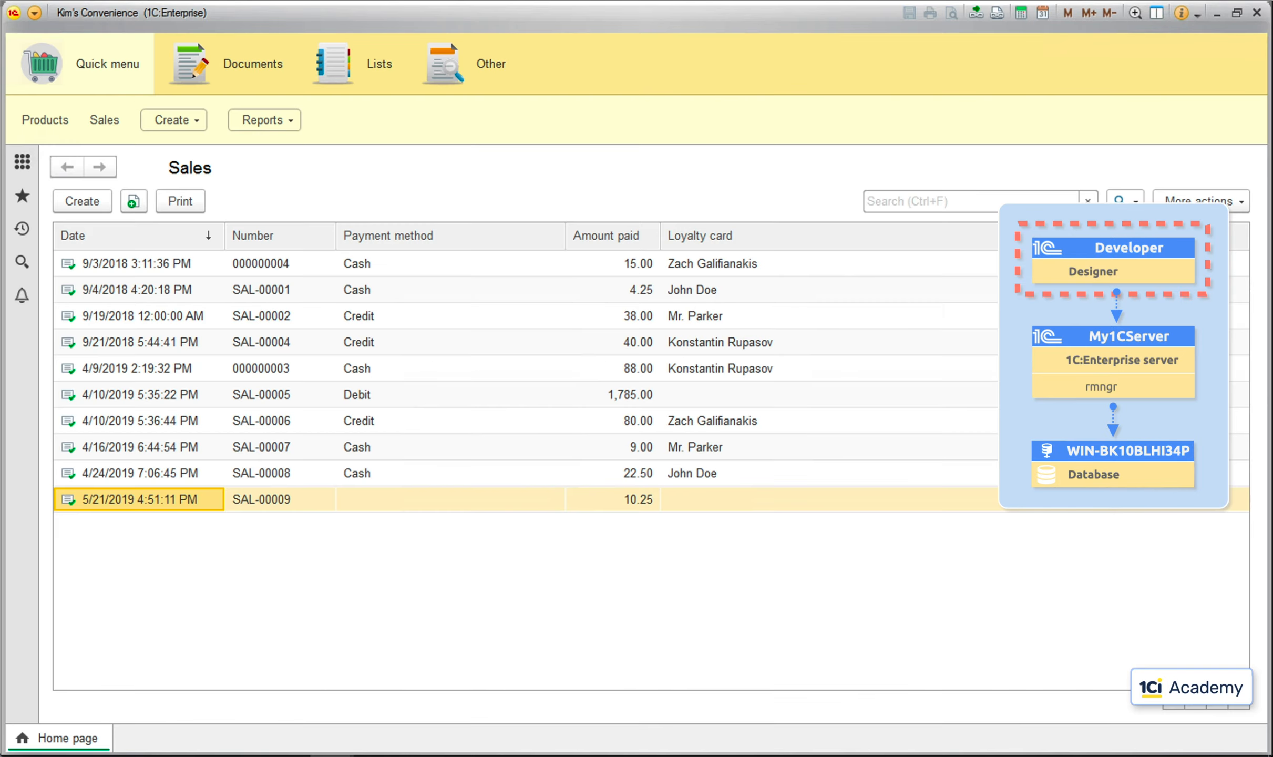